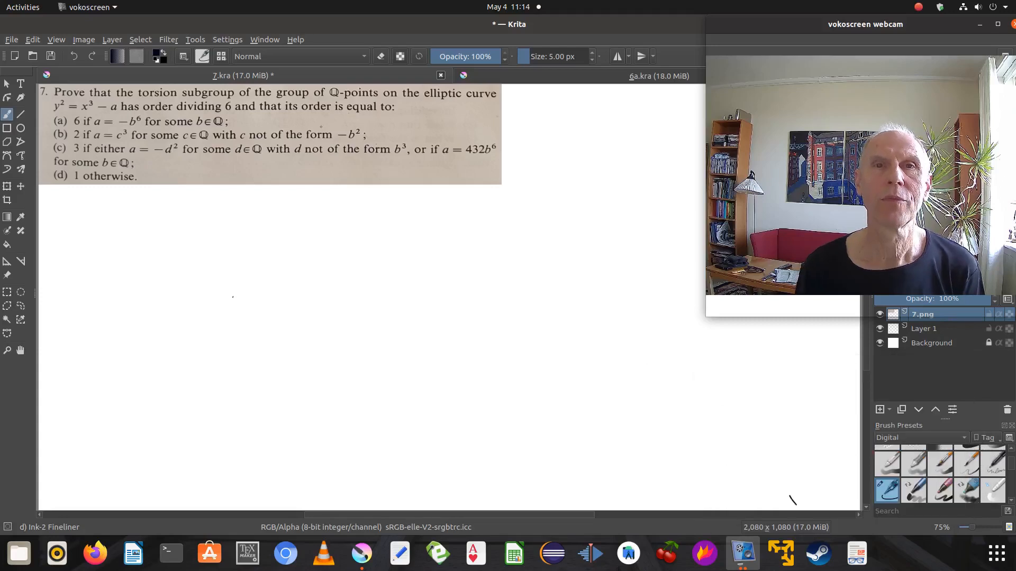
mouse_move(6, 84)
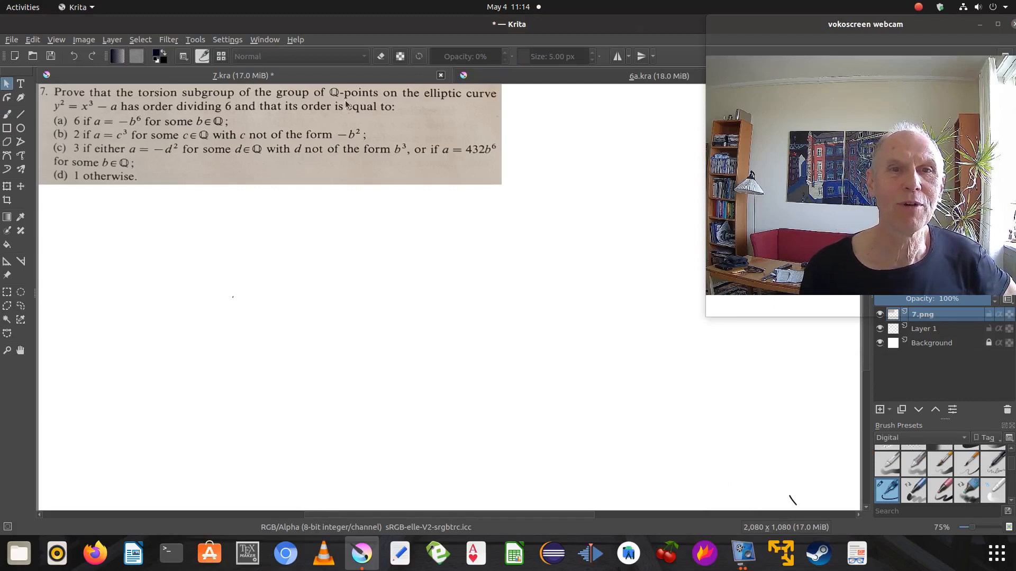
mouse_move(361, 100)
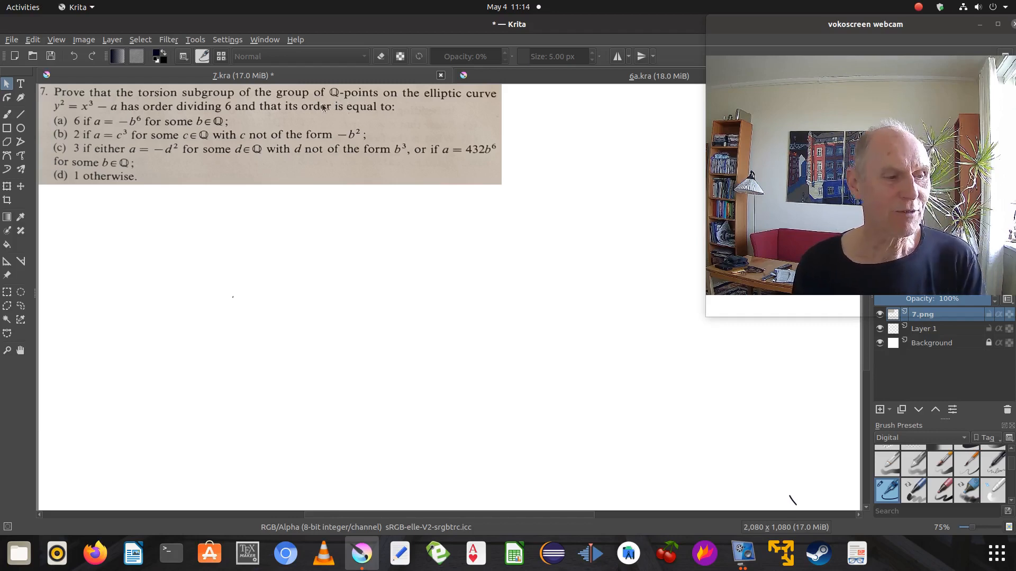
mouse_move(318, 118)
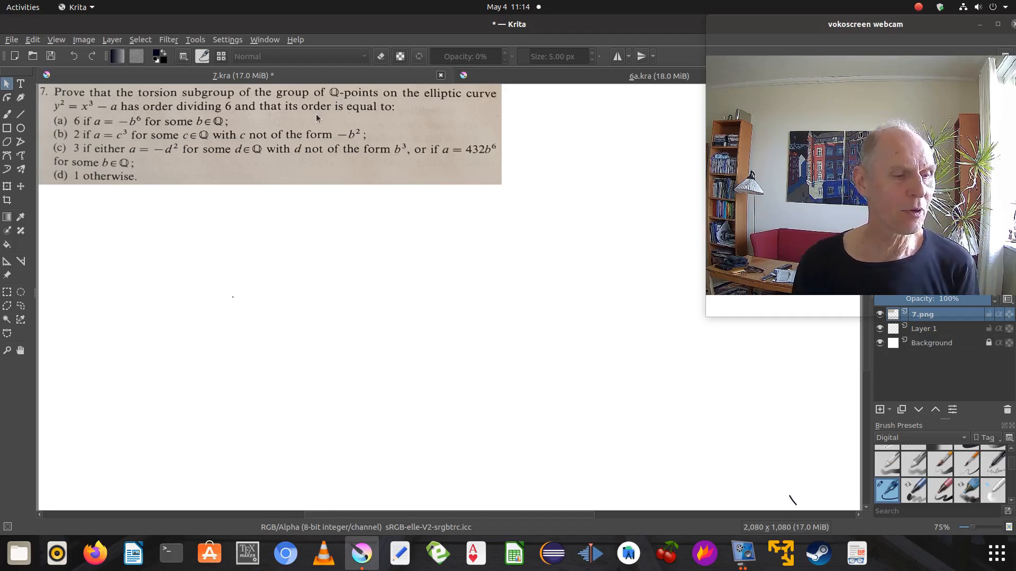
mouse_move(312, 134)
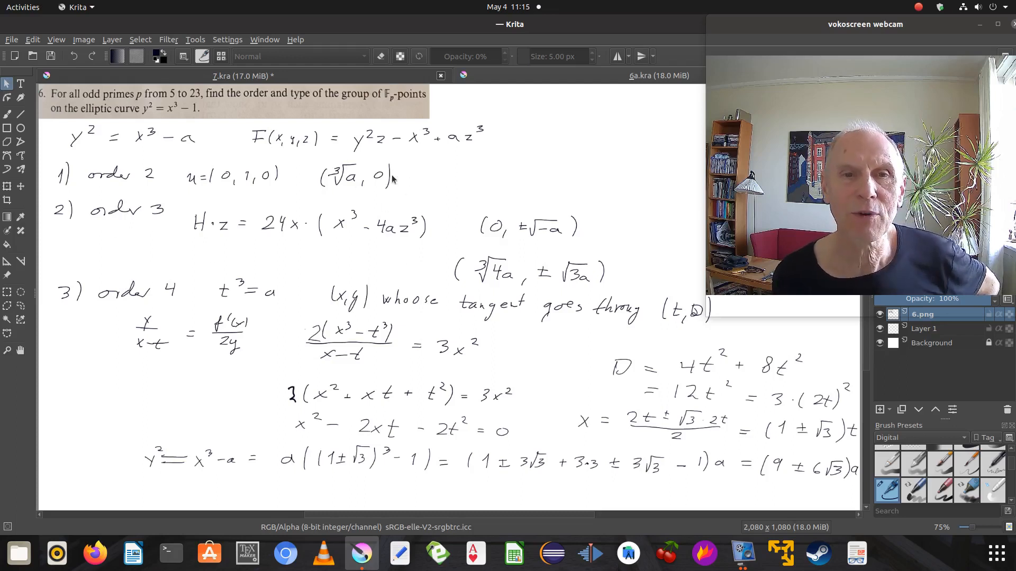
mouse_move(518, 251)
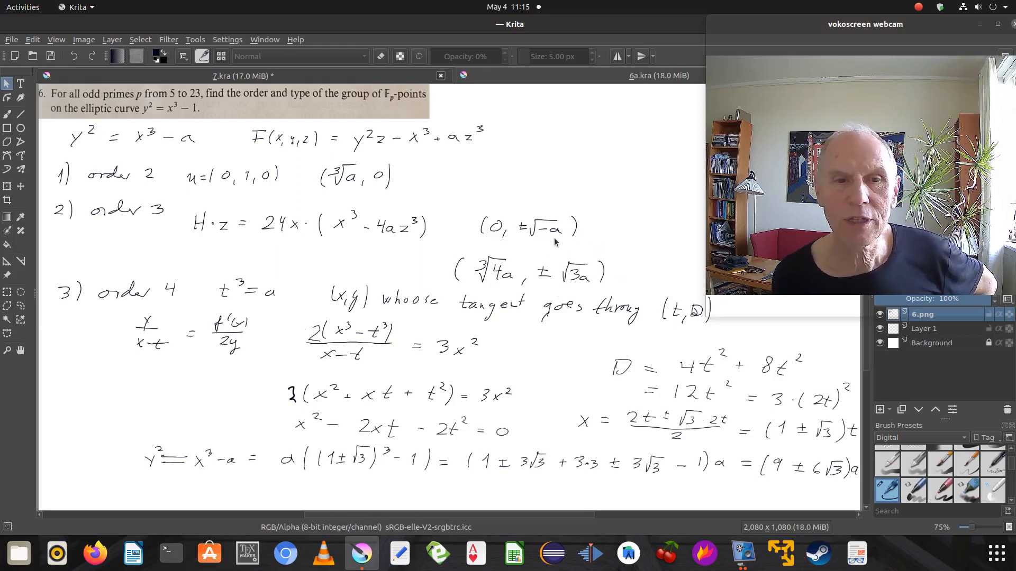
mouse_move(543, 370)
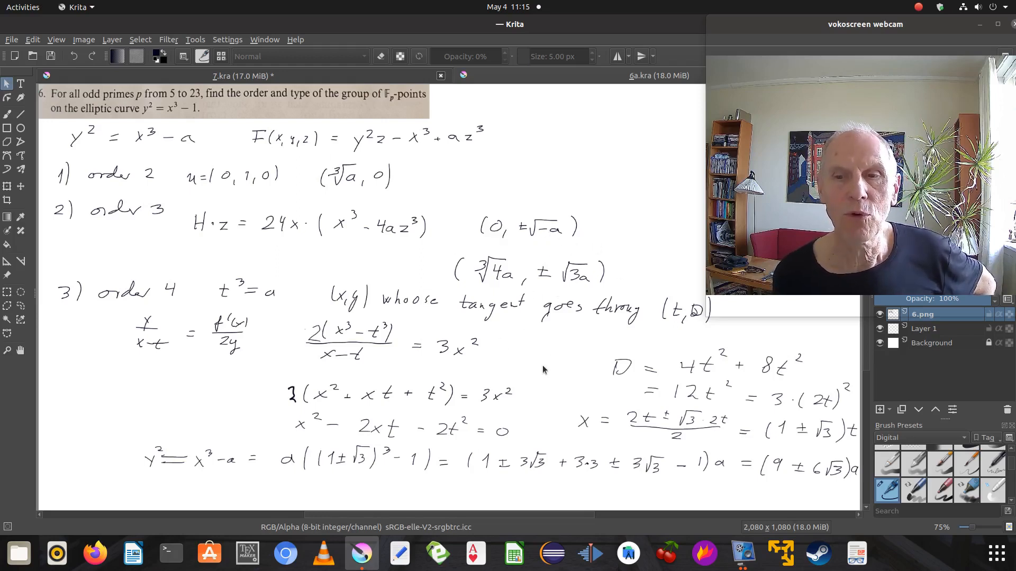
mouse_move(833, 420)
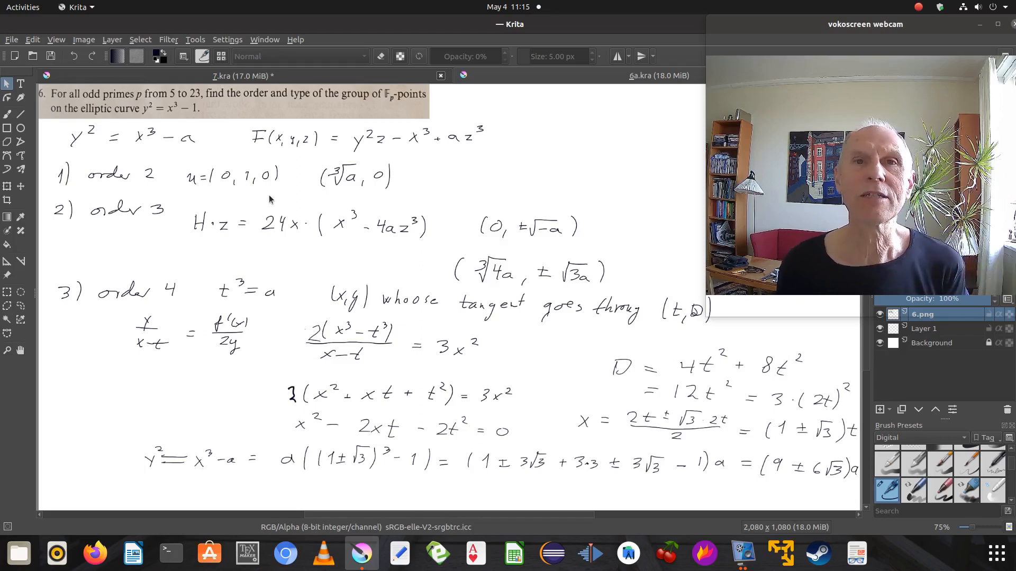
mouse_move(452, 230)
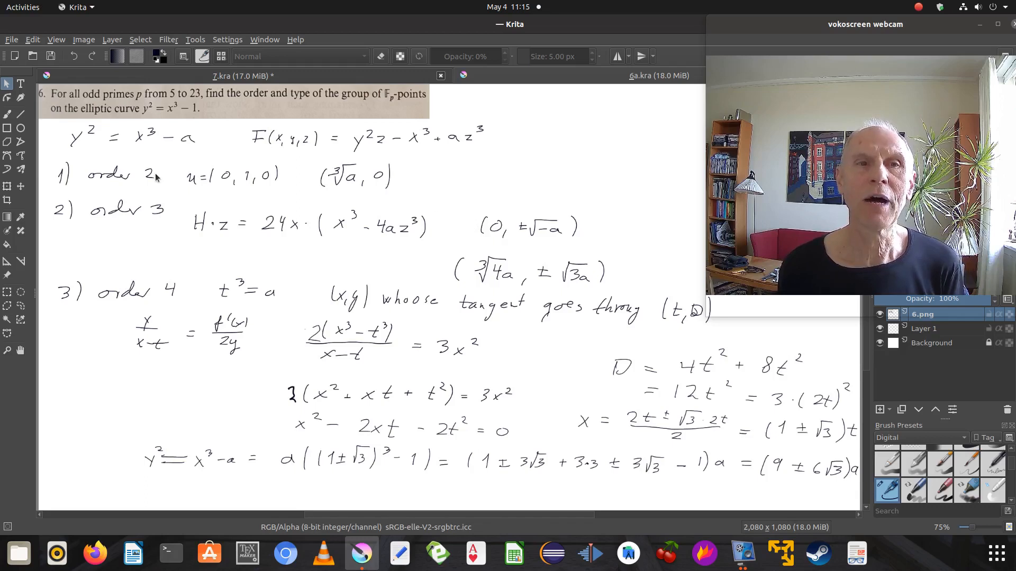
mouse_move(195, 214)
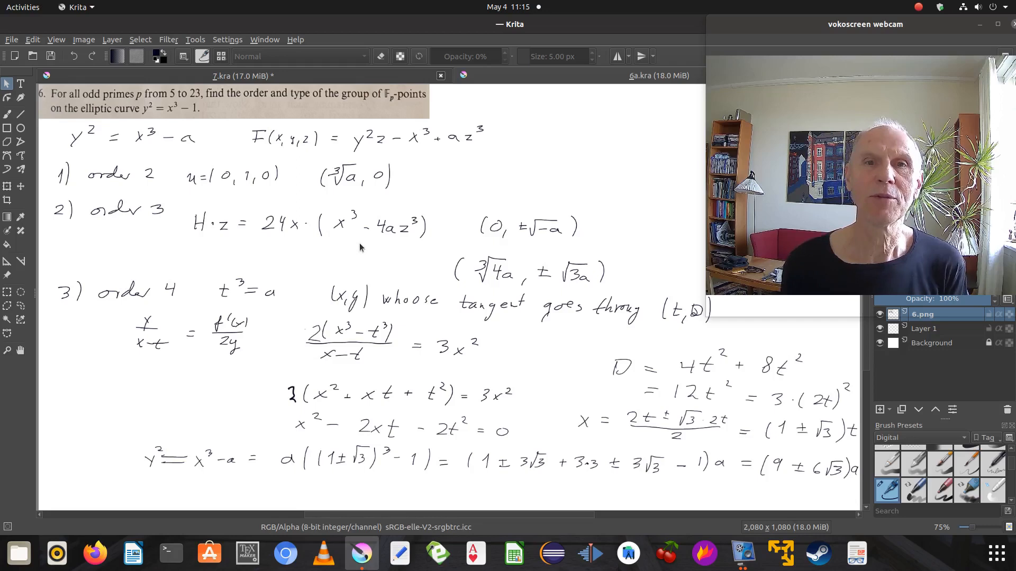
mouse_move(254, 245)
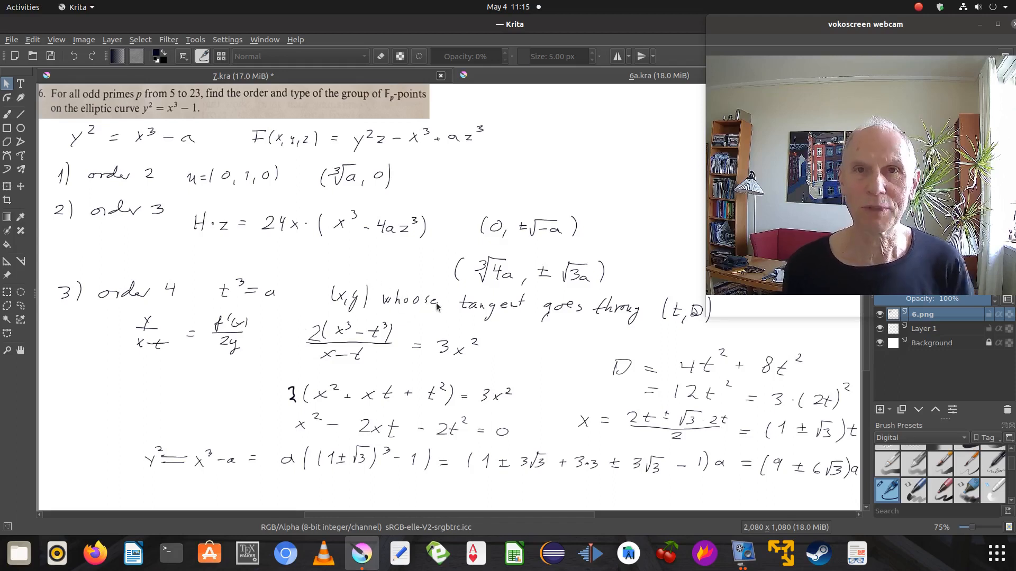
mouse_move(436, 257)
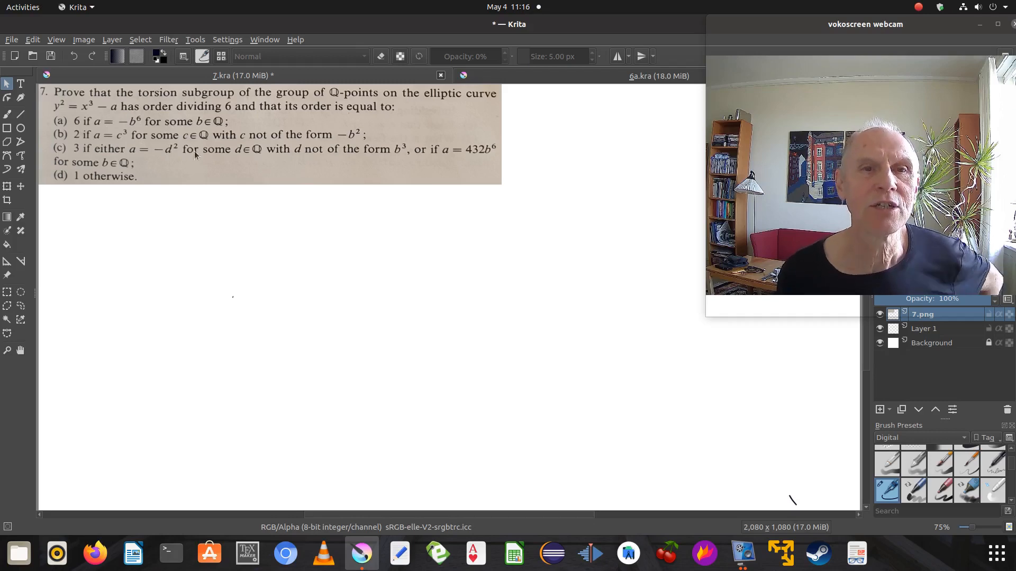
mouse_move(401, 129)
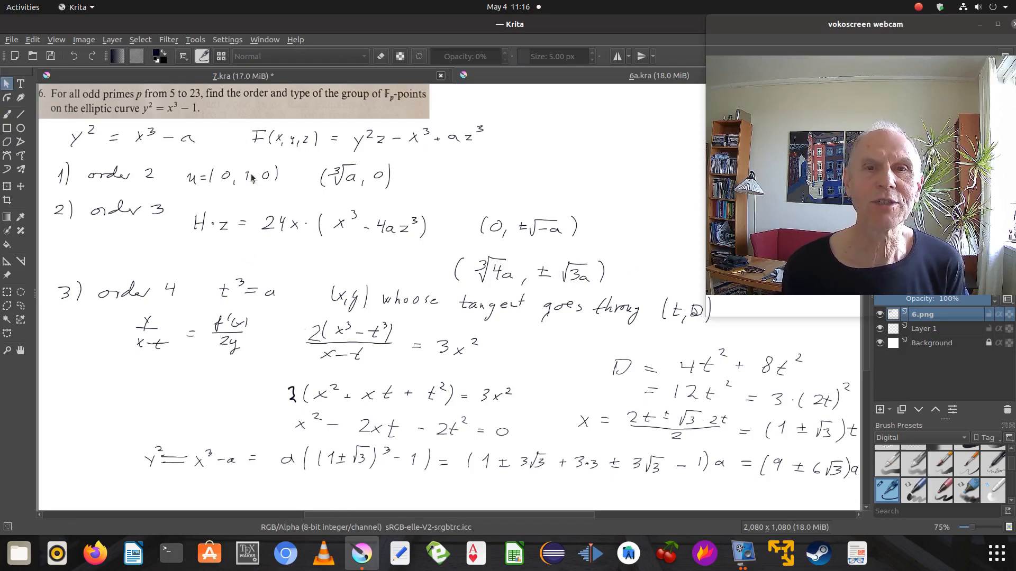
mouse_move(539, 76)
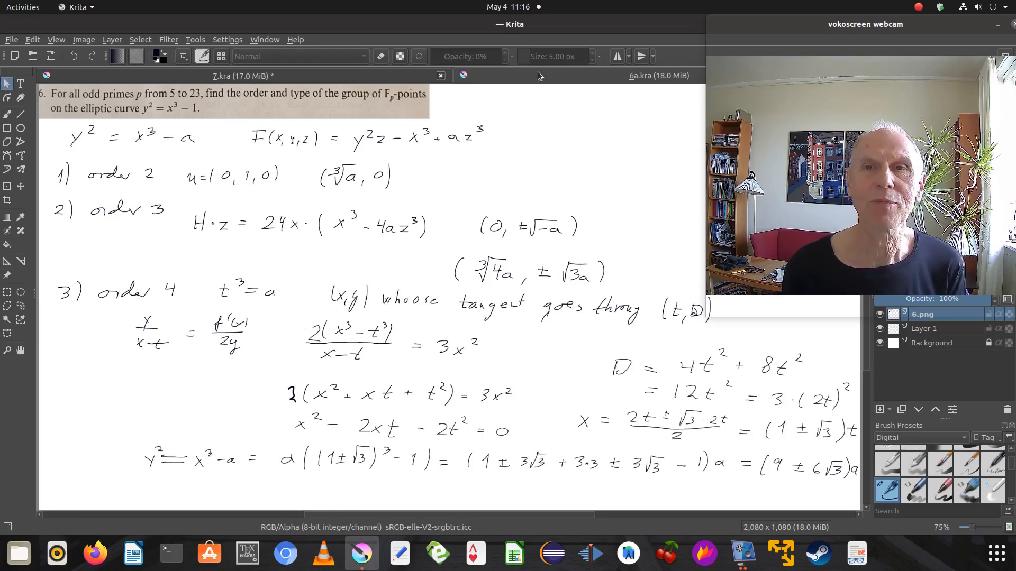
mouse_move(551, 76)
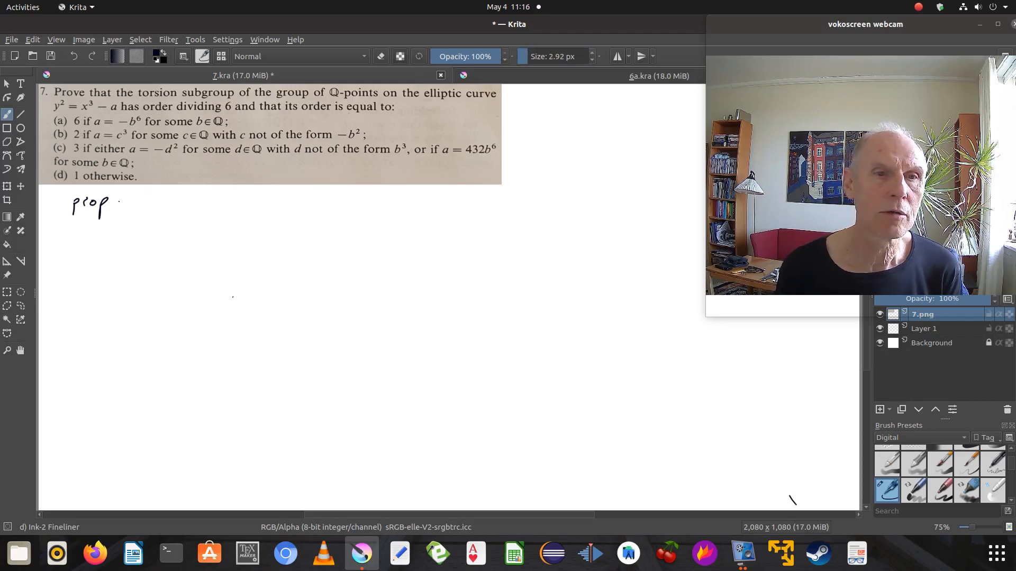
Step: Handwrite 'proposition 17 analogously' under problem 7, then p ≡ 2 mod 3 and |G| = p+1
drag(116, 202, 142, 202)
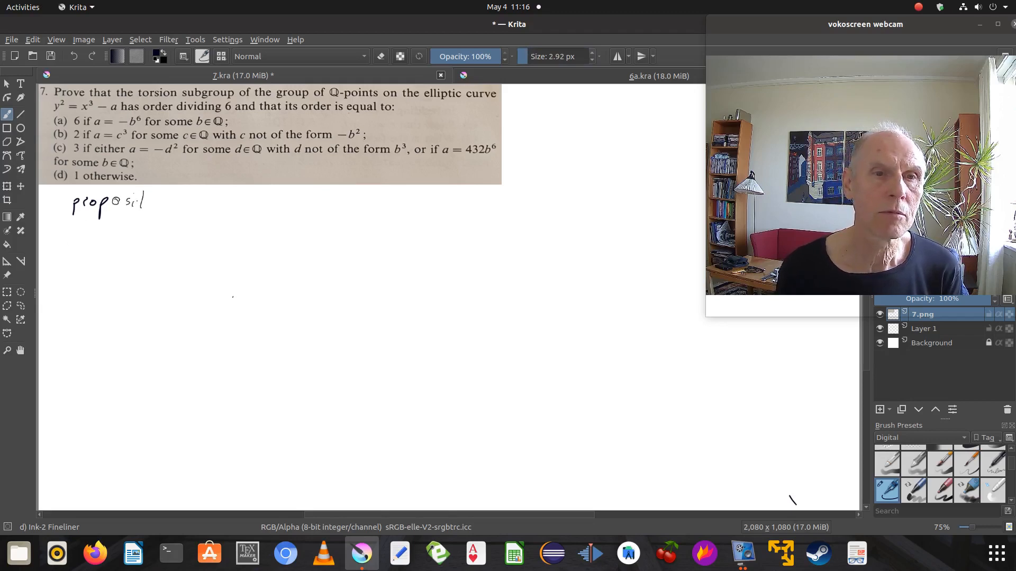
drag(130, 205, 201, 197)
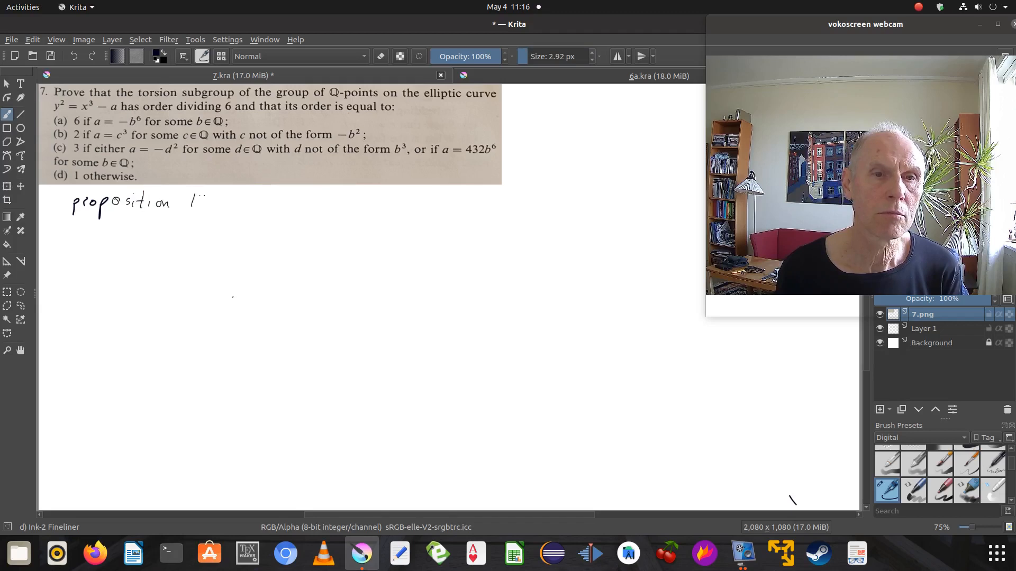
drag(188, 202, 246, 205)
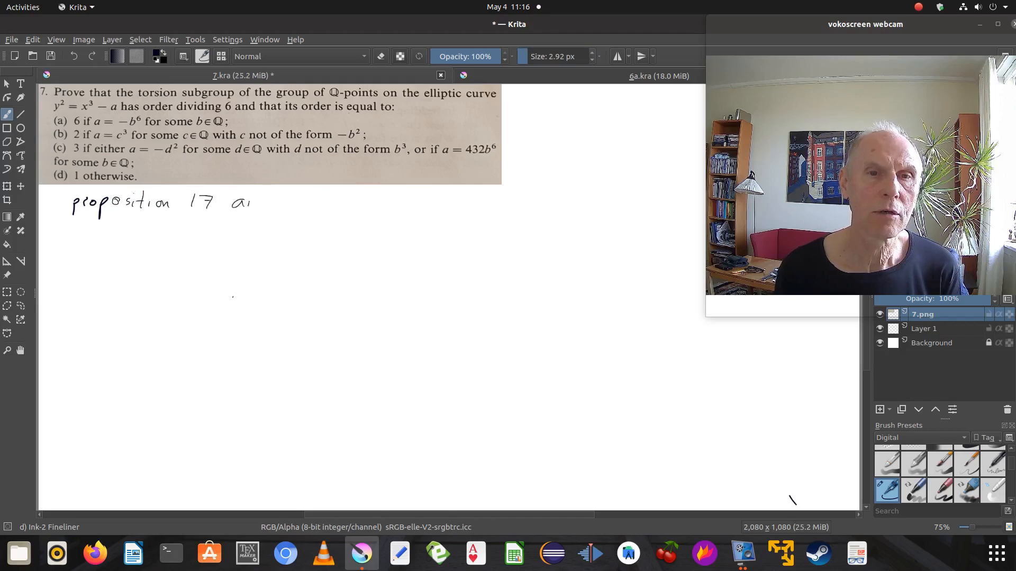
drag(253, 204, 298, 207)
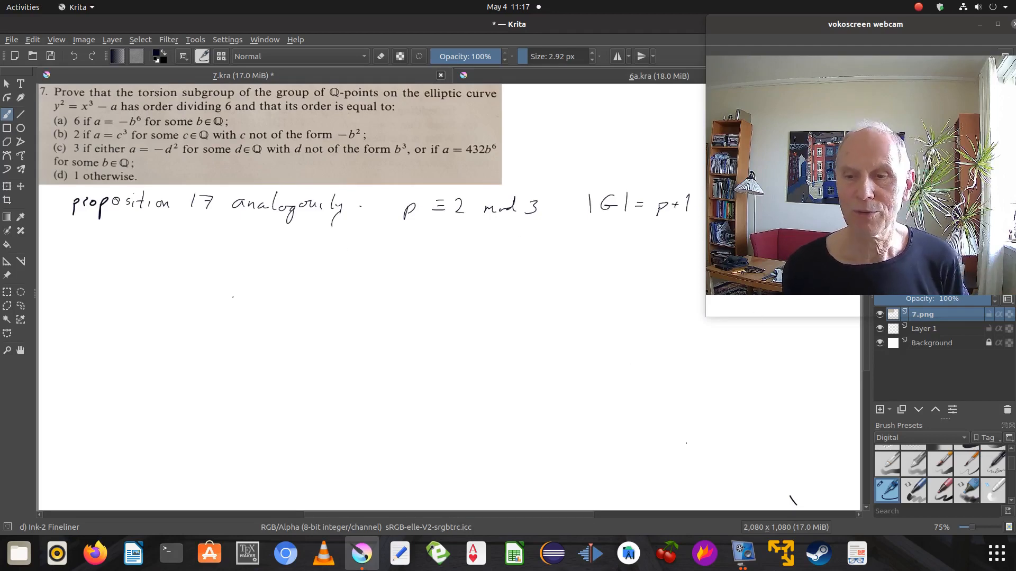
click(743, 554)
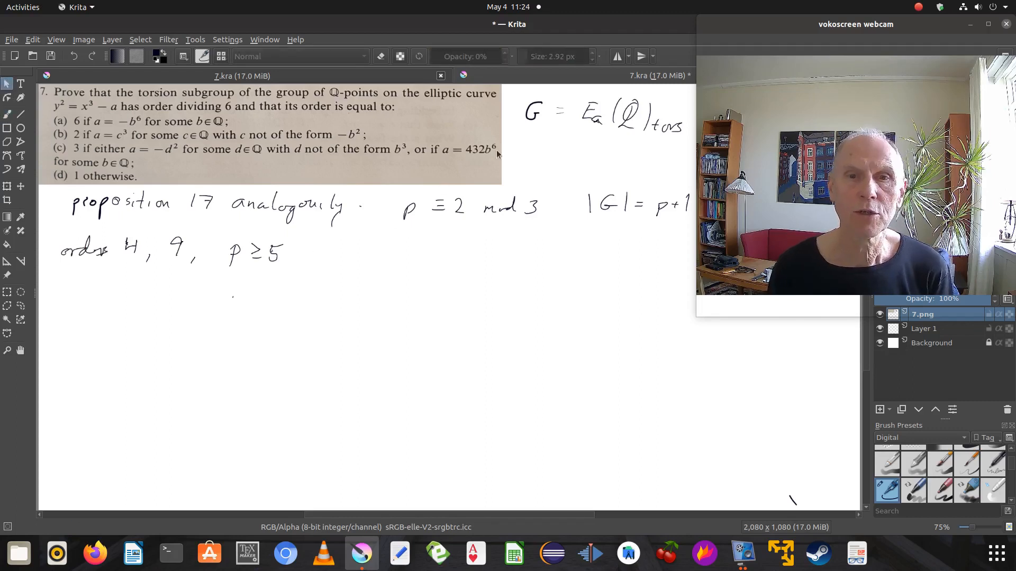
mouse_move(518, 128)
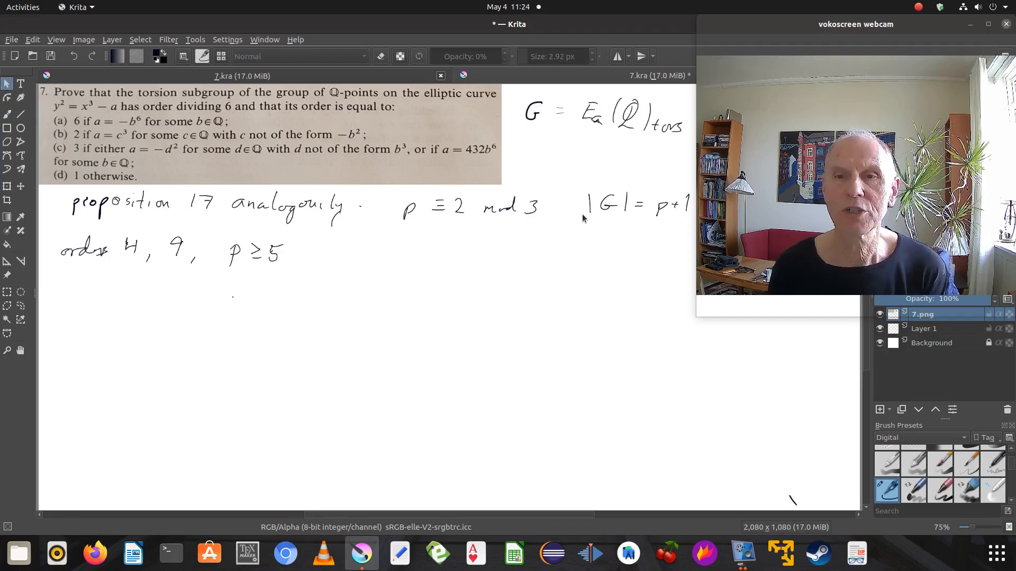
mouse_move(647, 219)
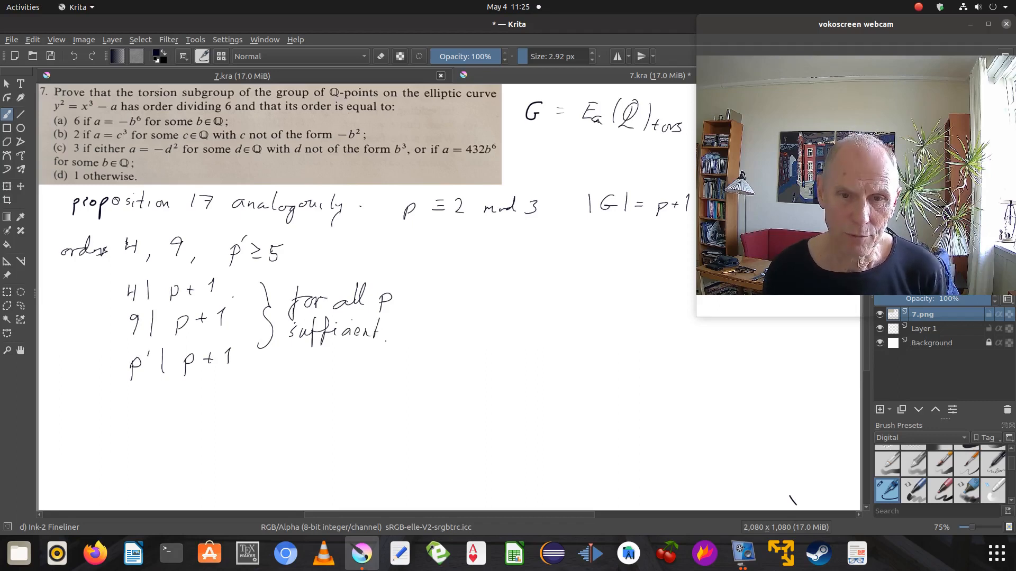
Step: Restate p ≡ 2 mod 3 as '≡ −1 mod 3' and begin the combined p ≡ −1 column
click(387, 322)
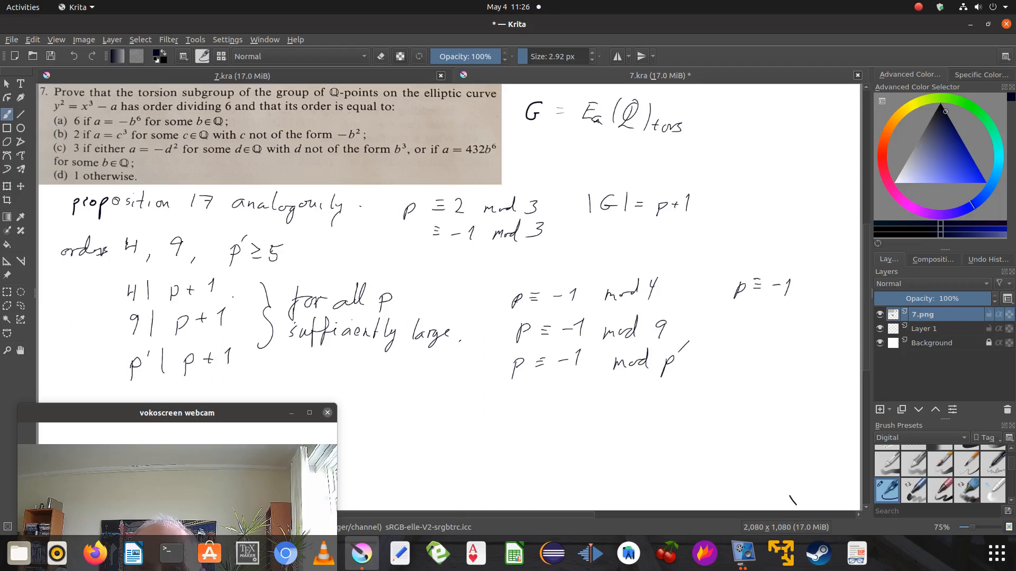
Step: Point over the notes, then write p ≡ −1 mod 12, mod 9 and mod 3p′
click(805, 287)
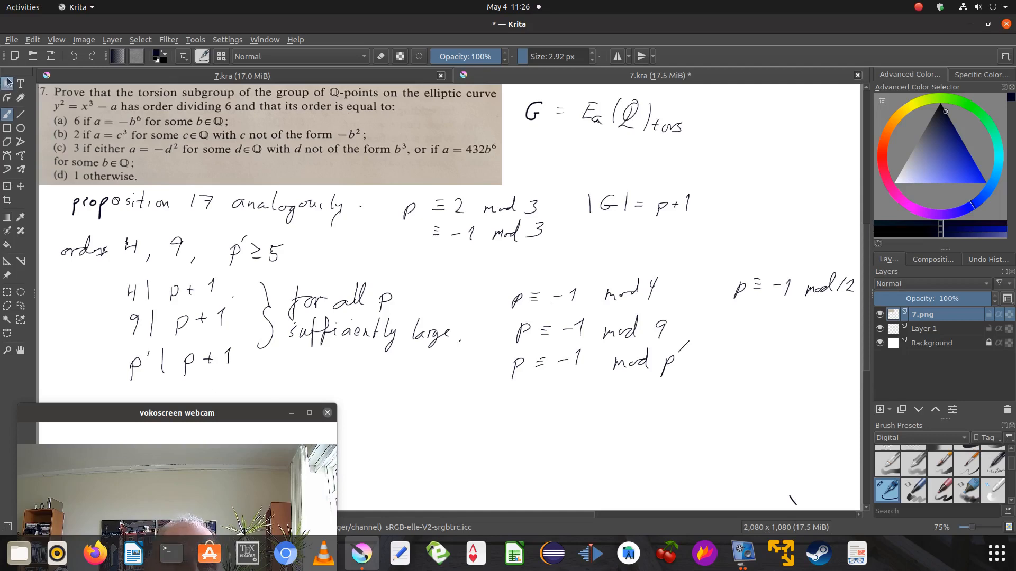
click(465, 57)
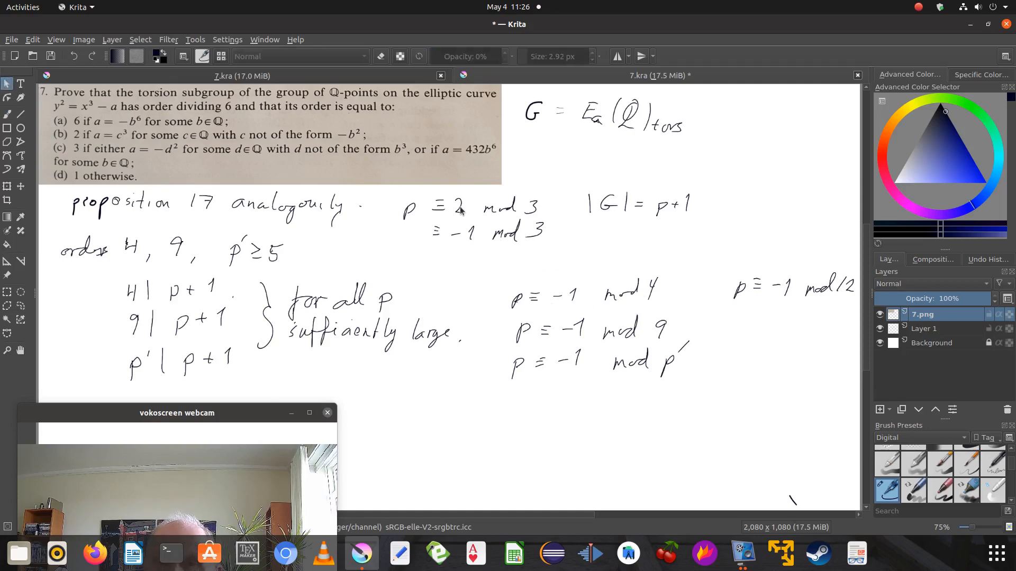
mouse_move(537, 243)
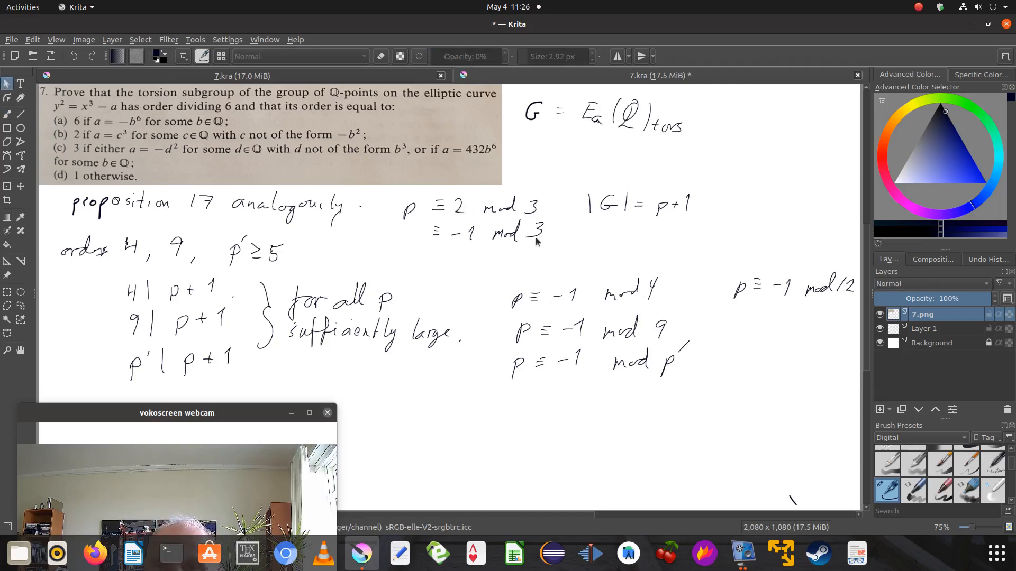
mouse_move(717, 300)
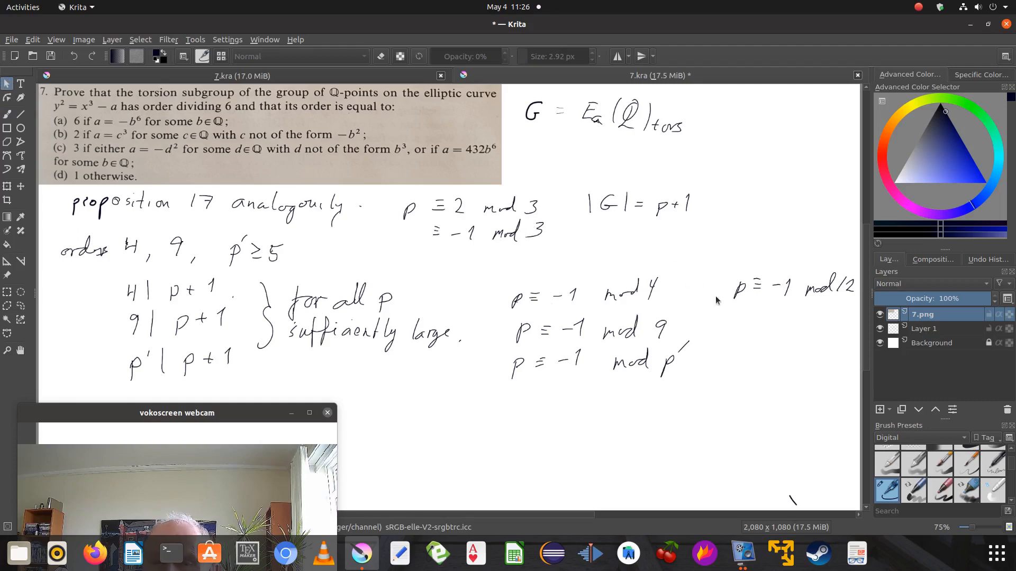
mouse_move(768, 312)
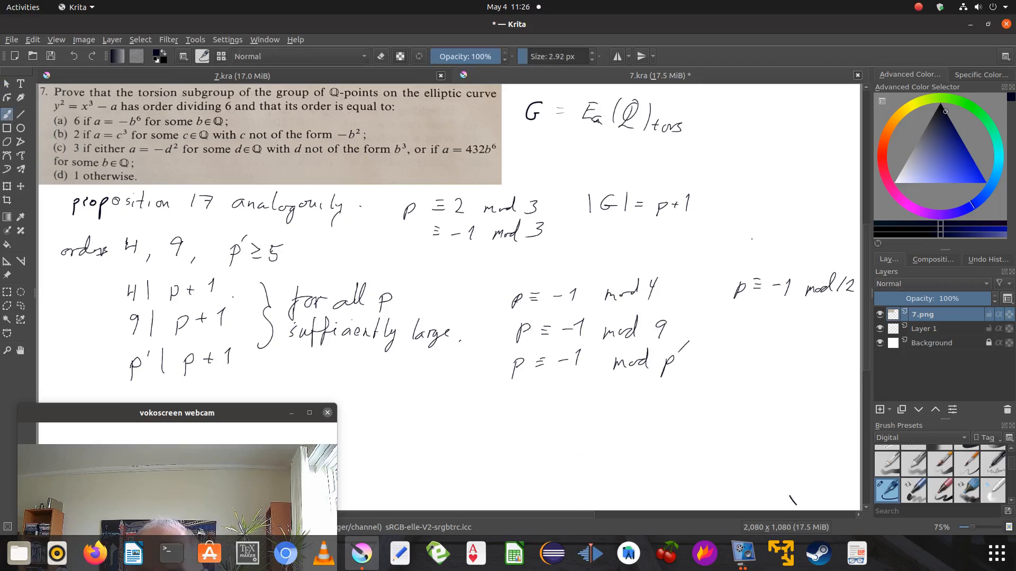
click(745, 314)
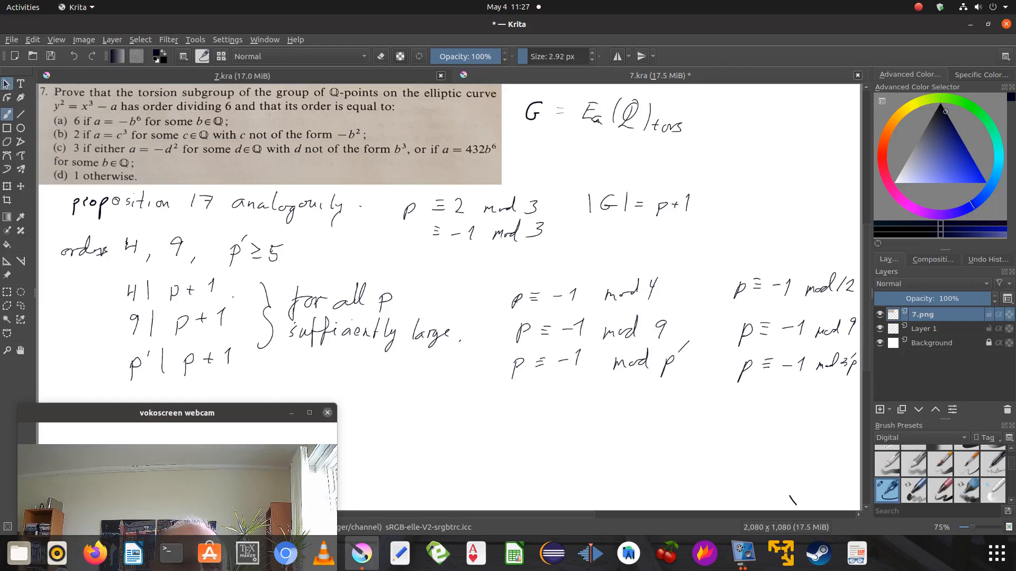
Step: Draw an arrow from G = E_a(Q)_tors into E_a(F_p), the reduction map
click(465, 57)
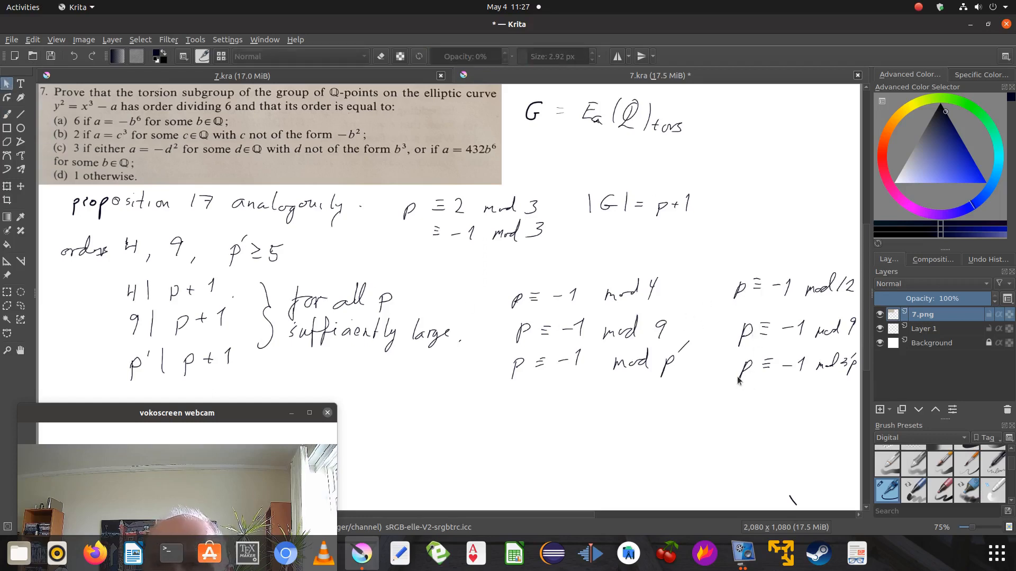
mouse_move(679, 293)
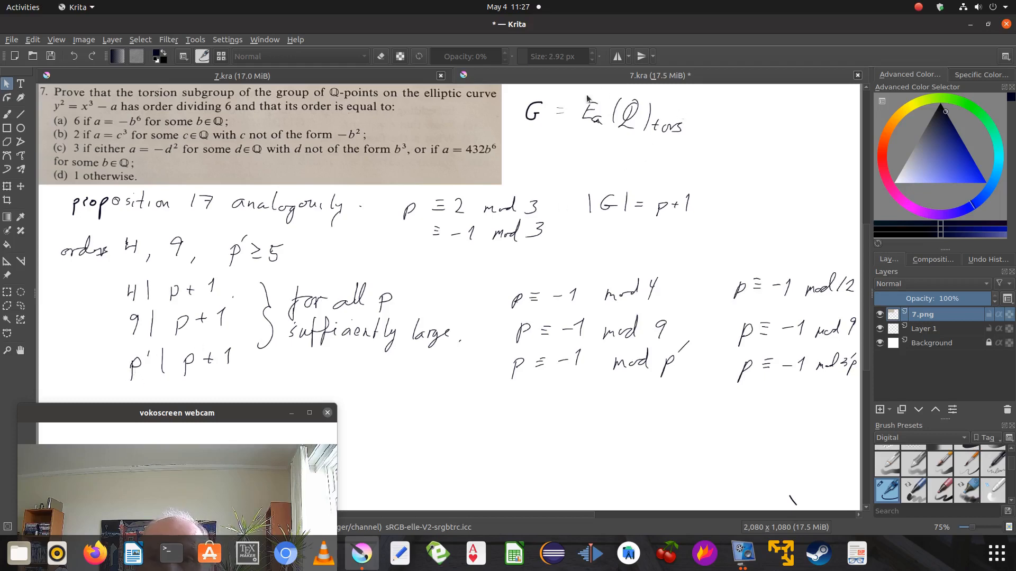
mouse_move(583, 135)
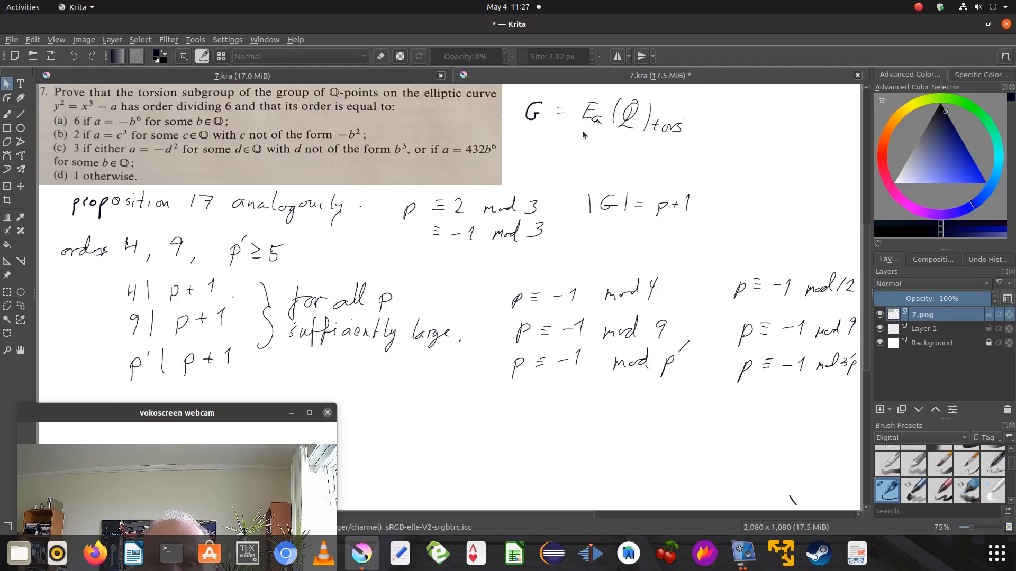
mouse_move(461, 261)
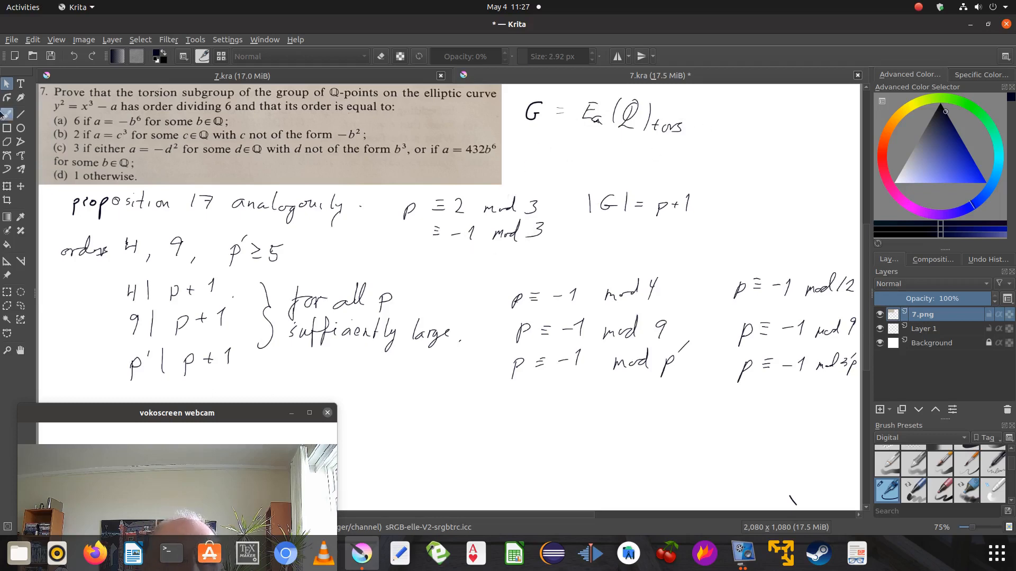
click(465, 56)
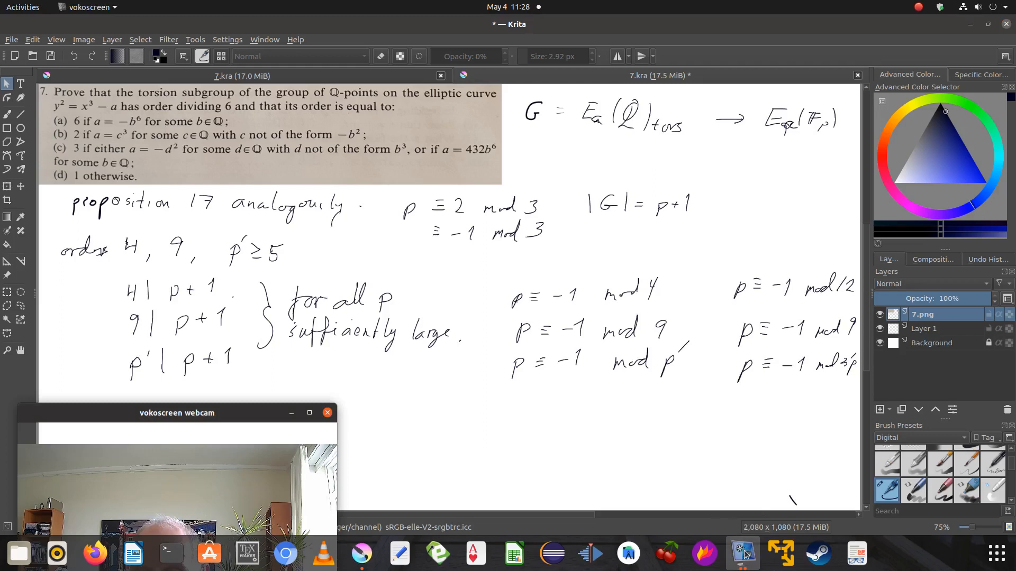
mouse_move(742, 552)
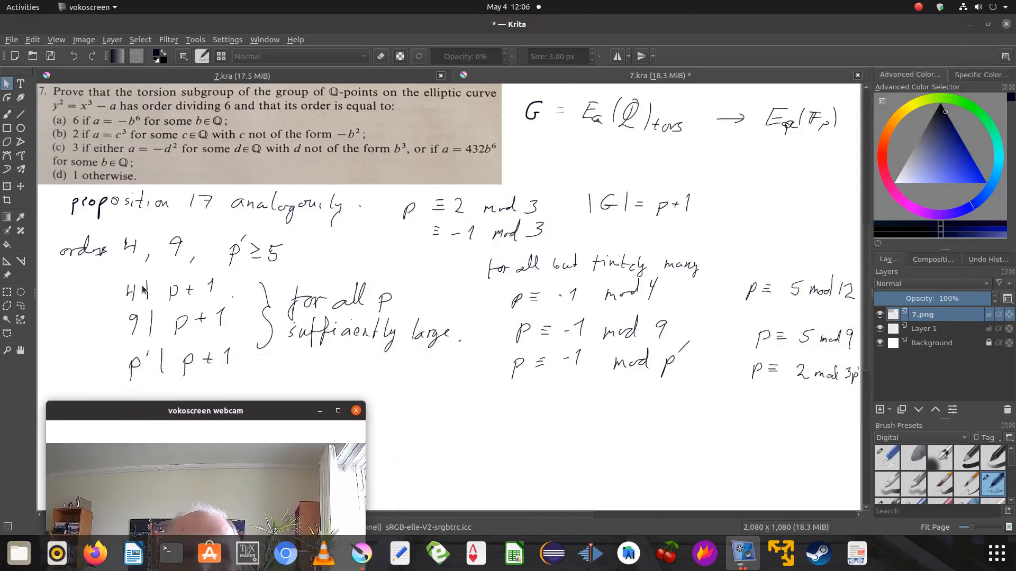
mouse_move(609, 207)
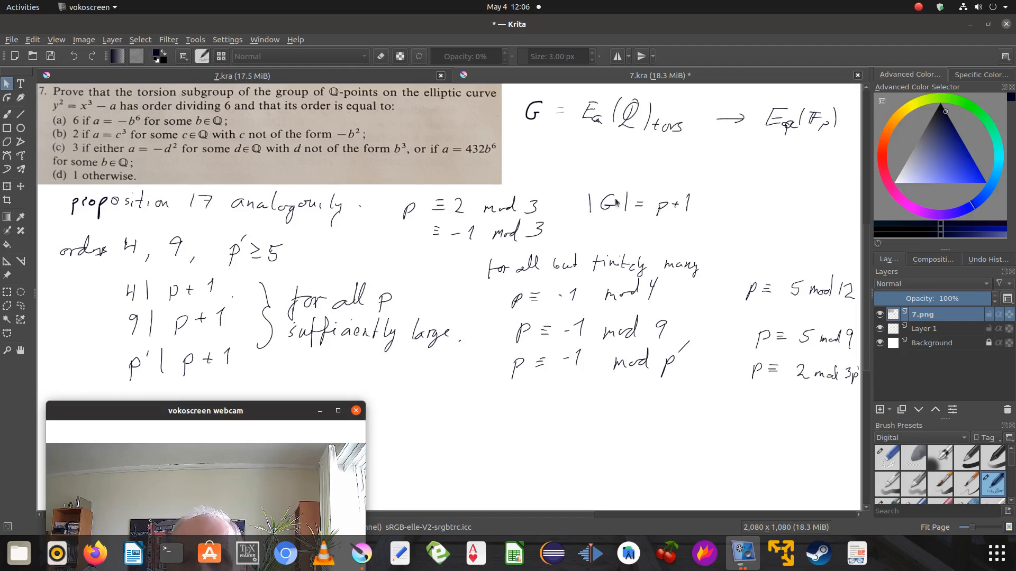
mouse_move(473, 218)
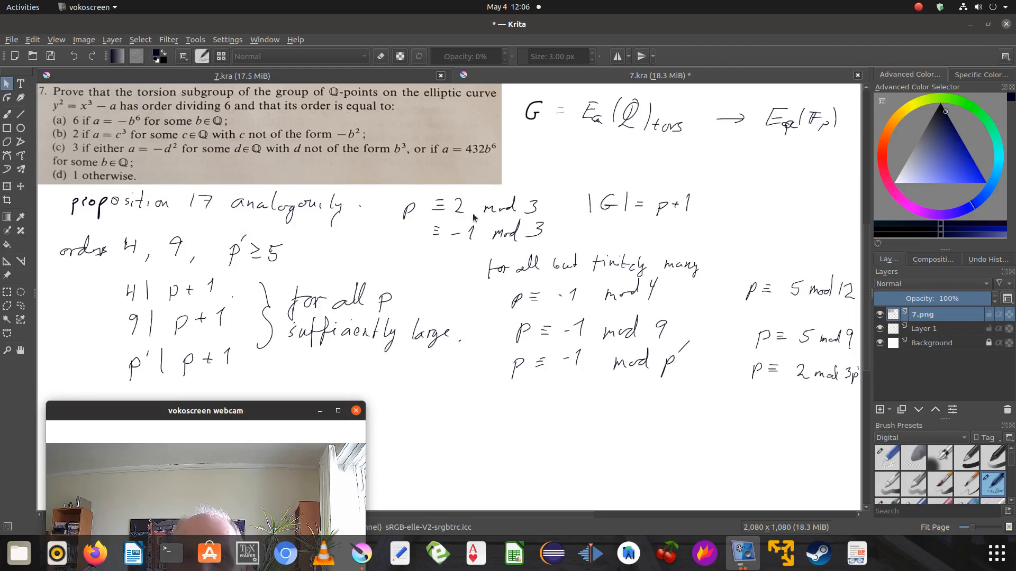
mouse_move(632, 221)
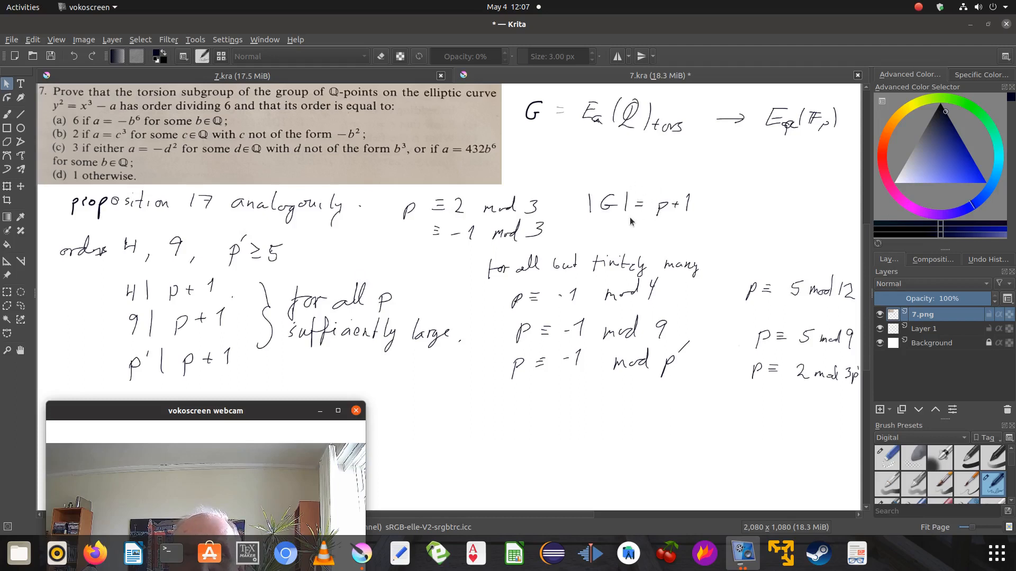
mouse_move(586, 241)
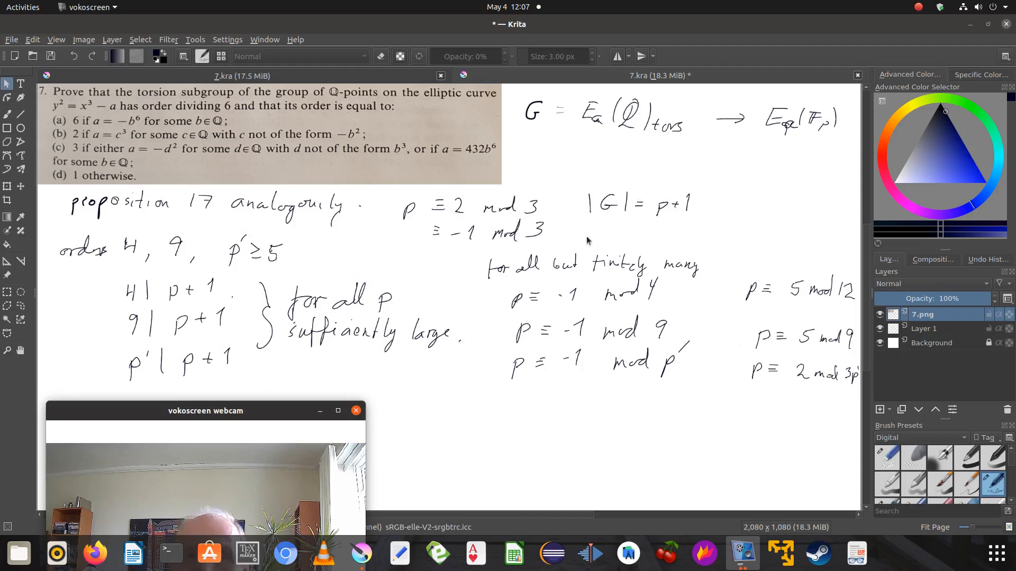
mouse_move(440, 136)
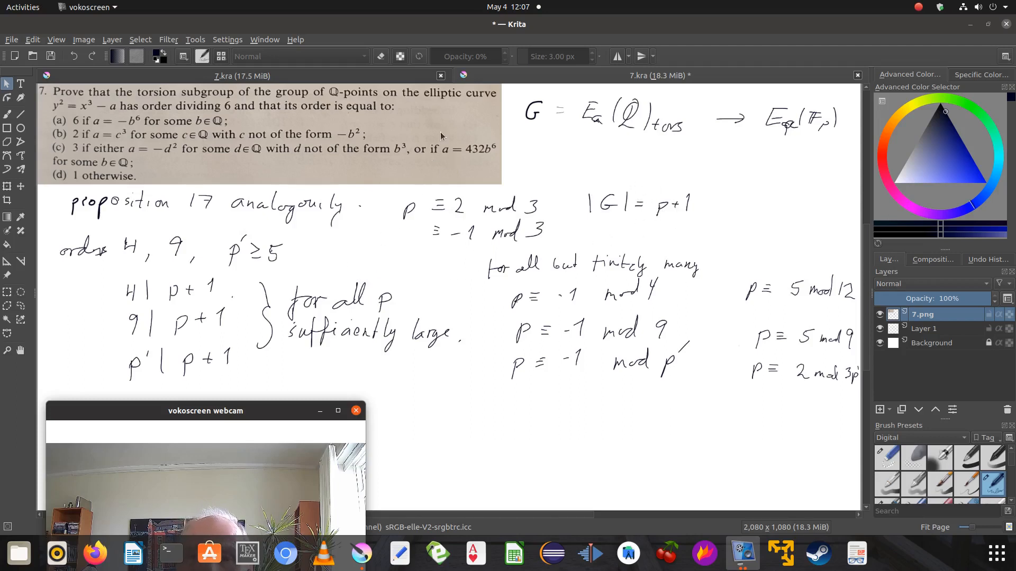
mouse_move(395, 248)
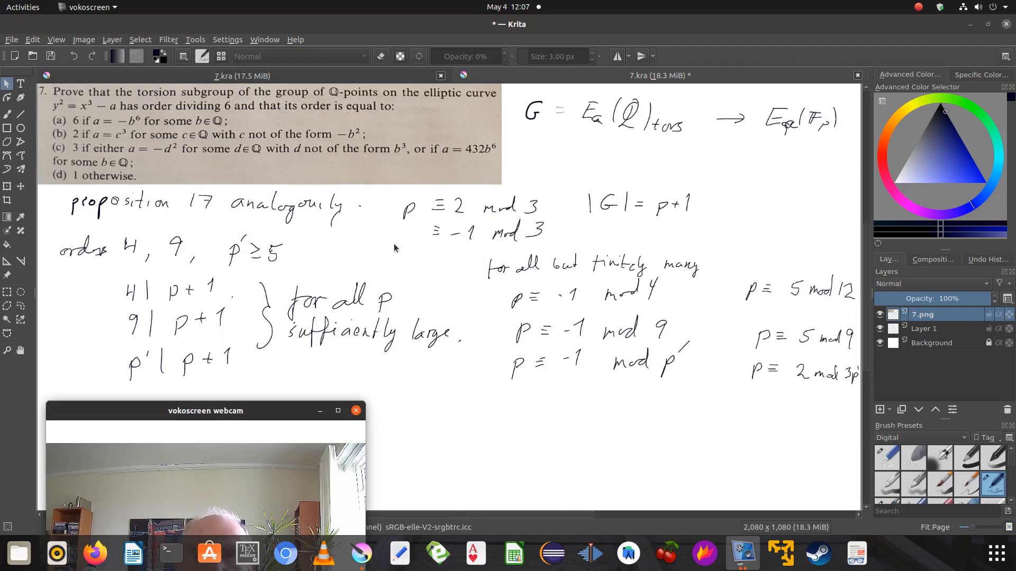
mouse_move(418, 270)
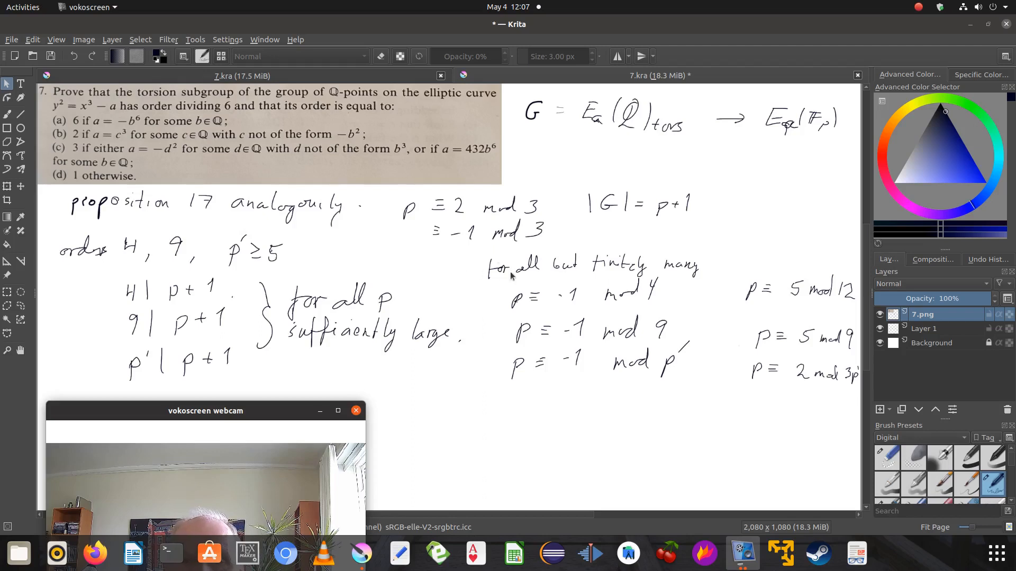
mouse_move(519, 313)
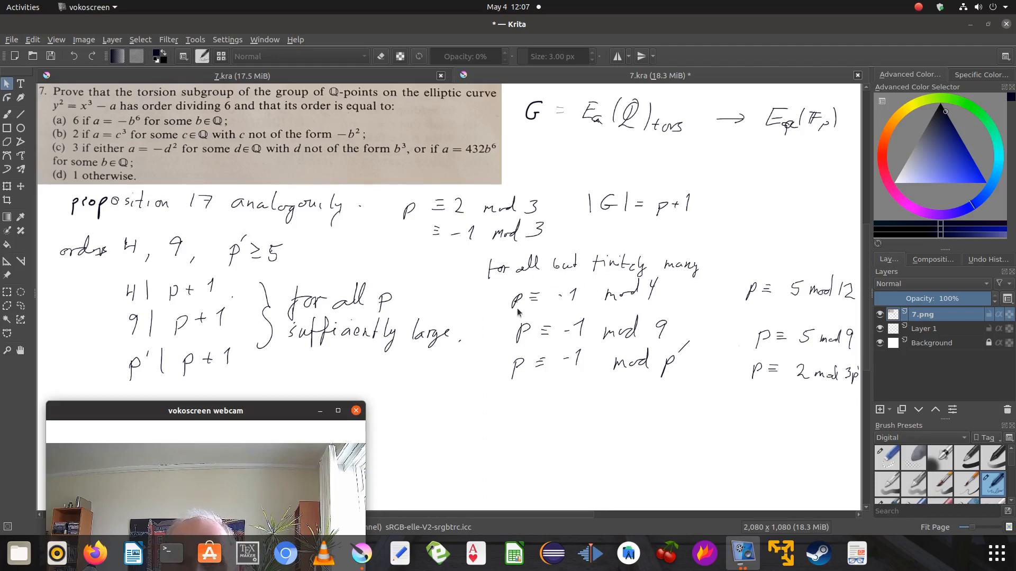
mouse_move(651, 308)
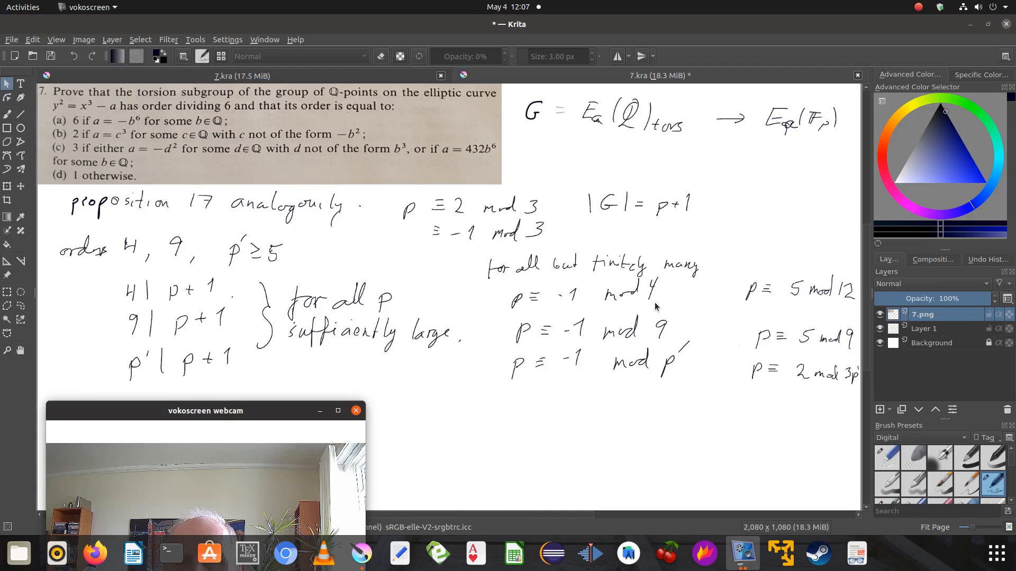
mouse_move(657, 308)
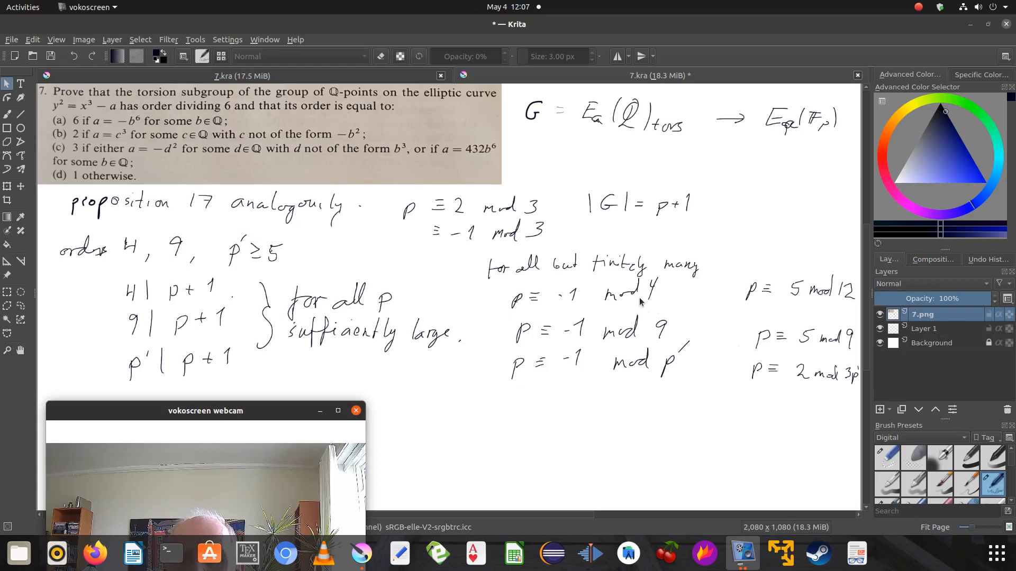
mouse_move(751, 298)
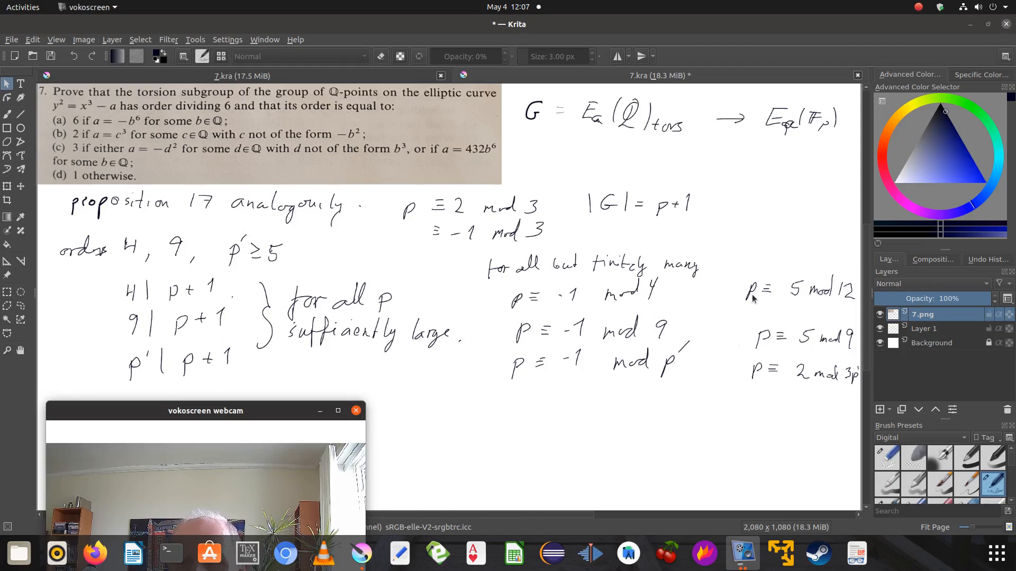
mouse_move(794, 303)
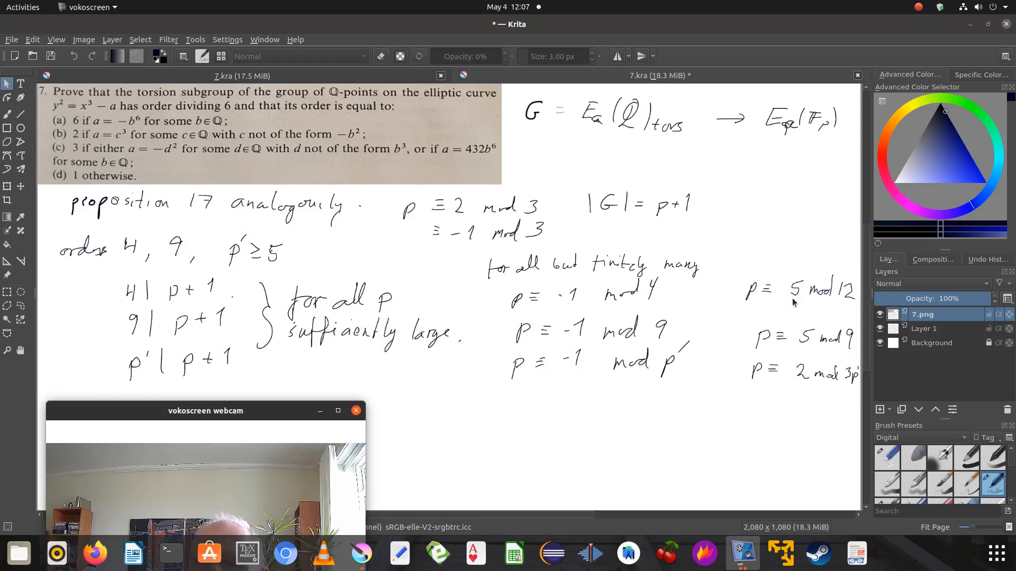
mouse_move(810, 297)
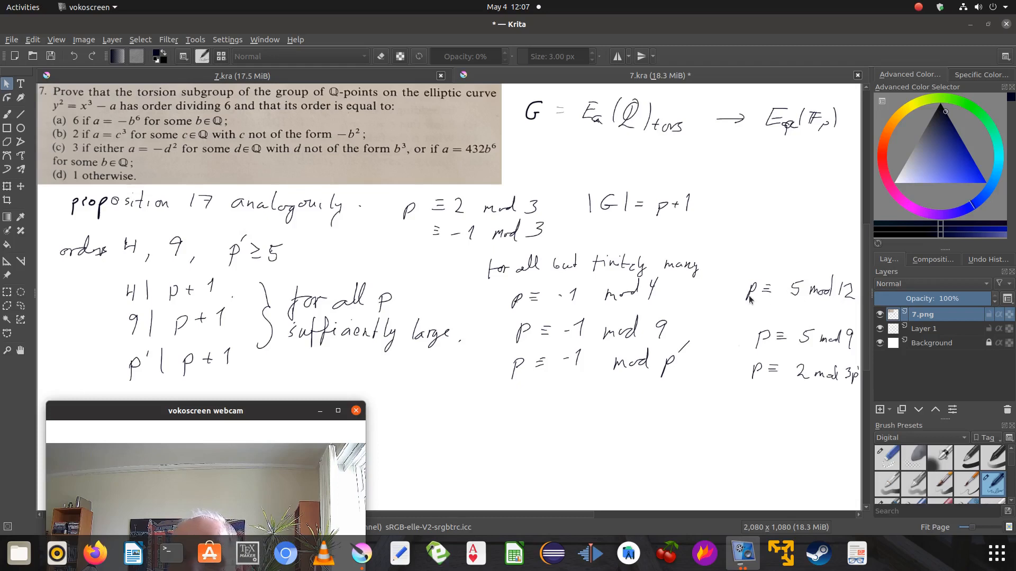
mouse_move(797, 300)
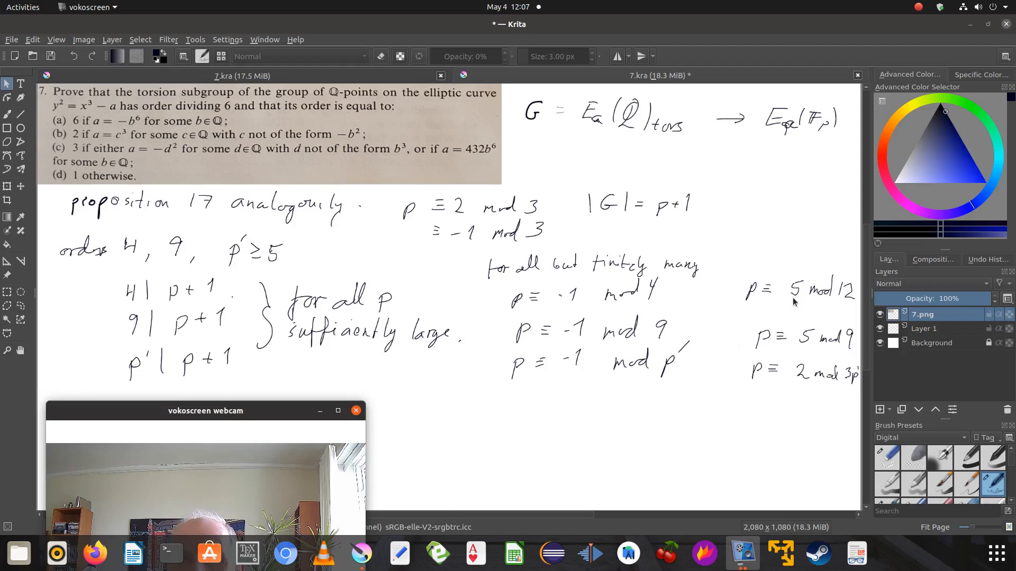
mouse_move(748, 292)
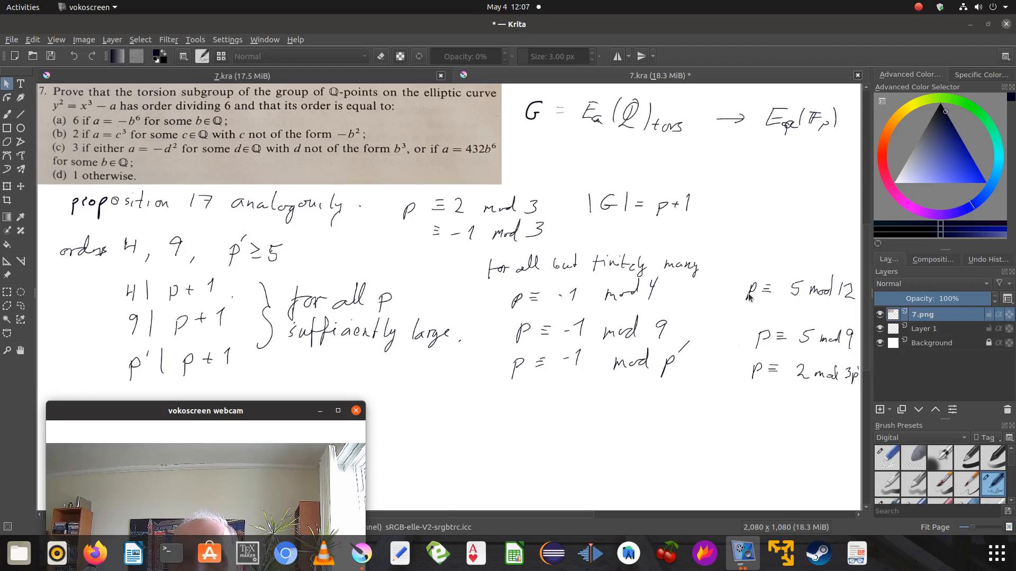
mouse_move(797, 297)
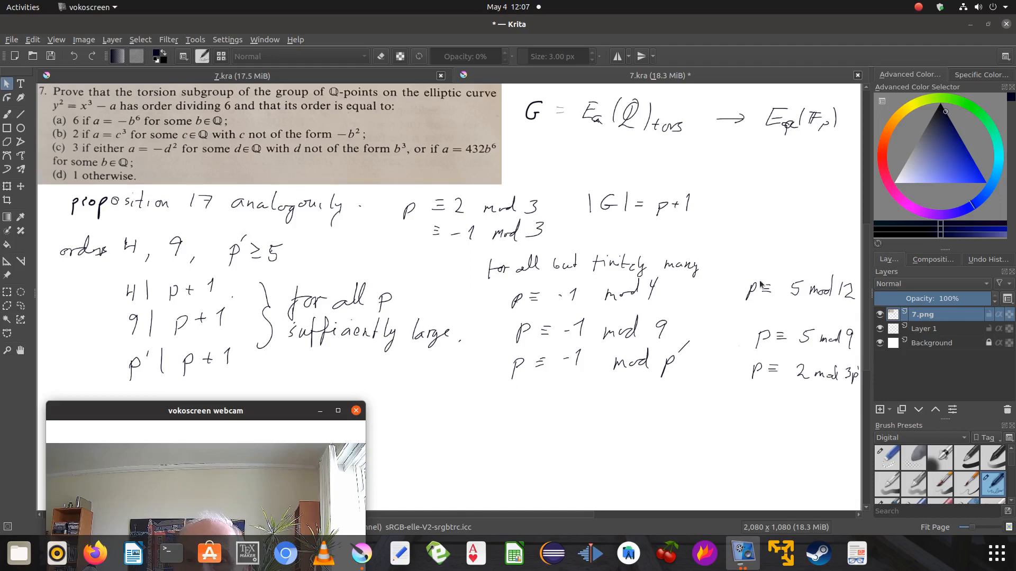
mouse_move(849, 308)
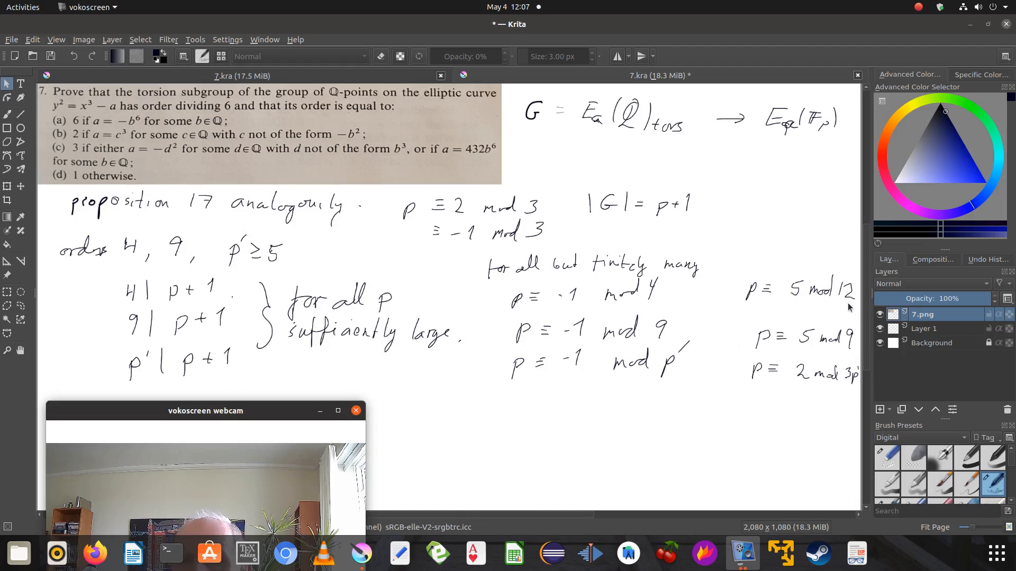
mouse_move(806, 306)
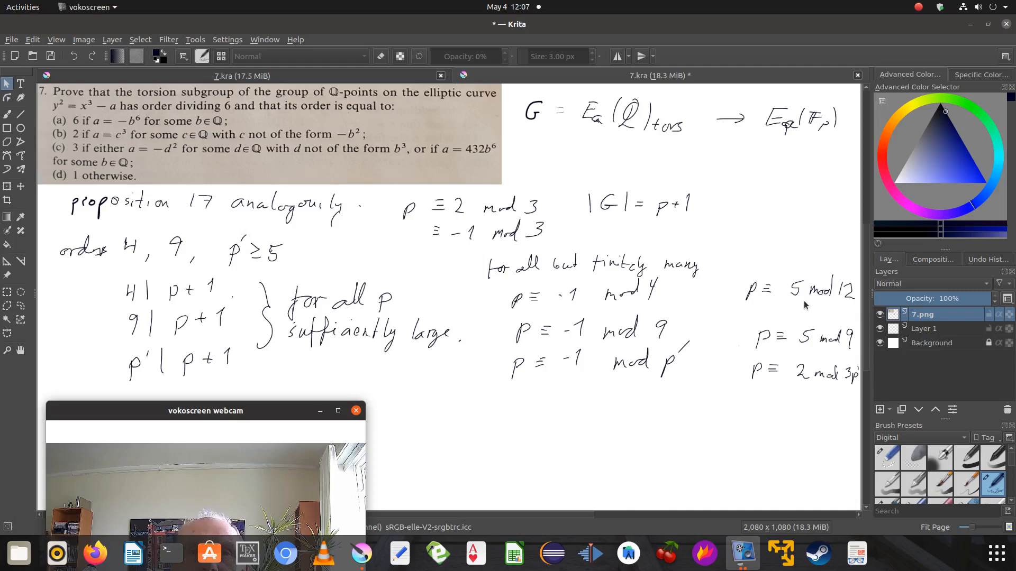
mouse_move(768, 299)
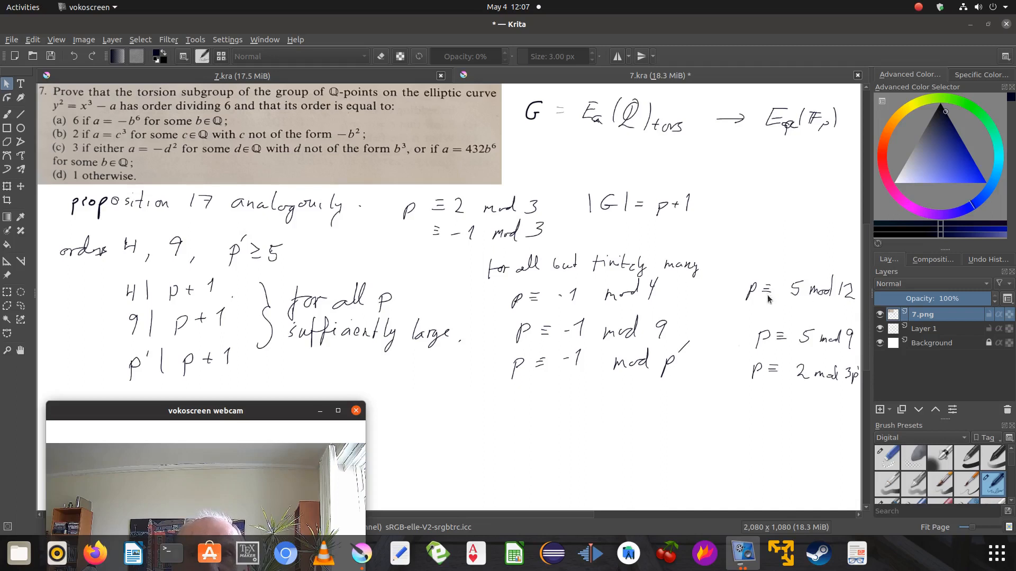
mouse_move(843, 310)
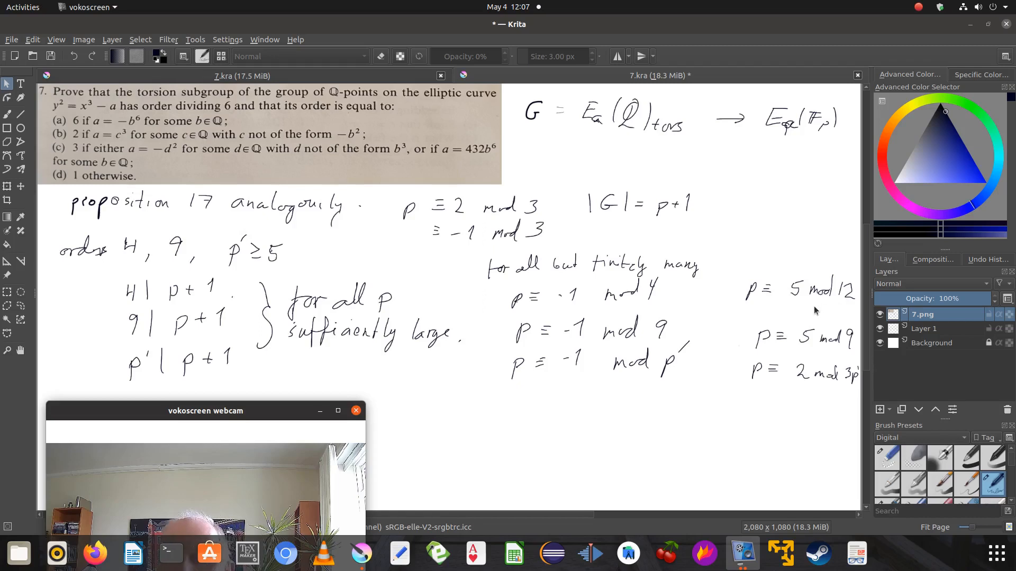
mouse_move(627, 317)
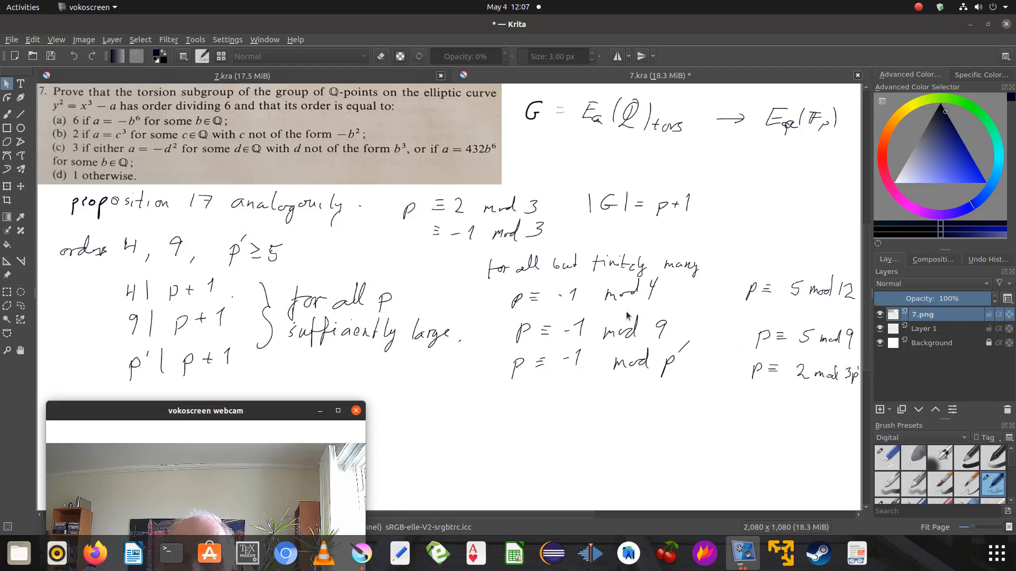
mouse_move(741, 348)
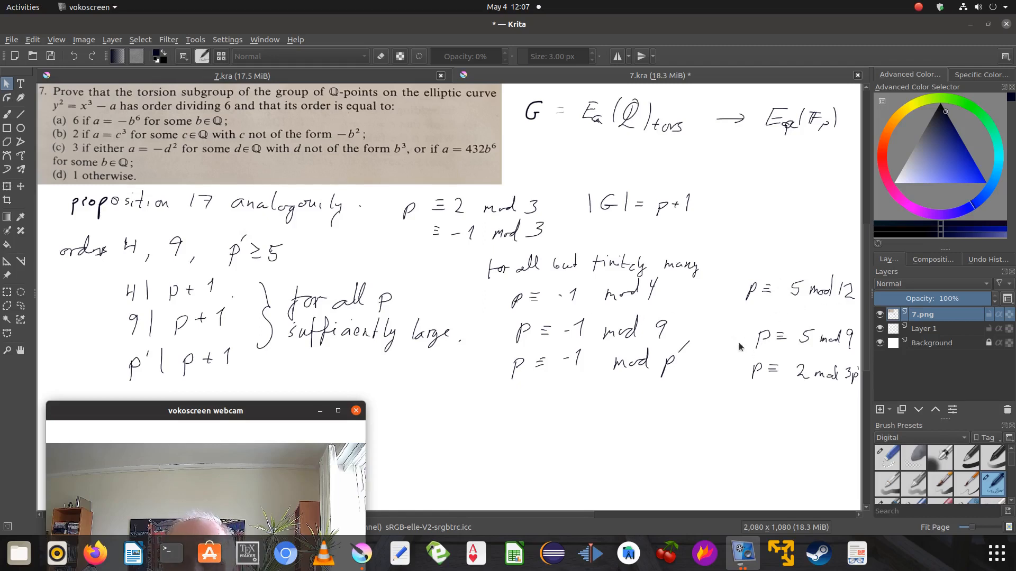
mouse_move(132, 330)
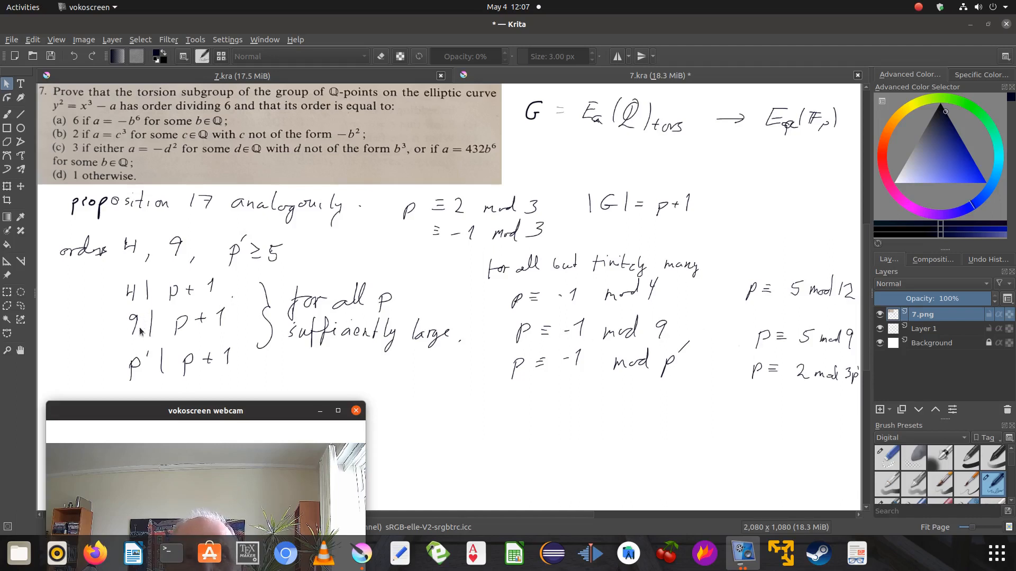
mouse_move(508, 223)
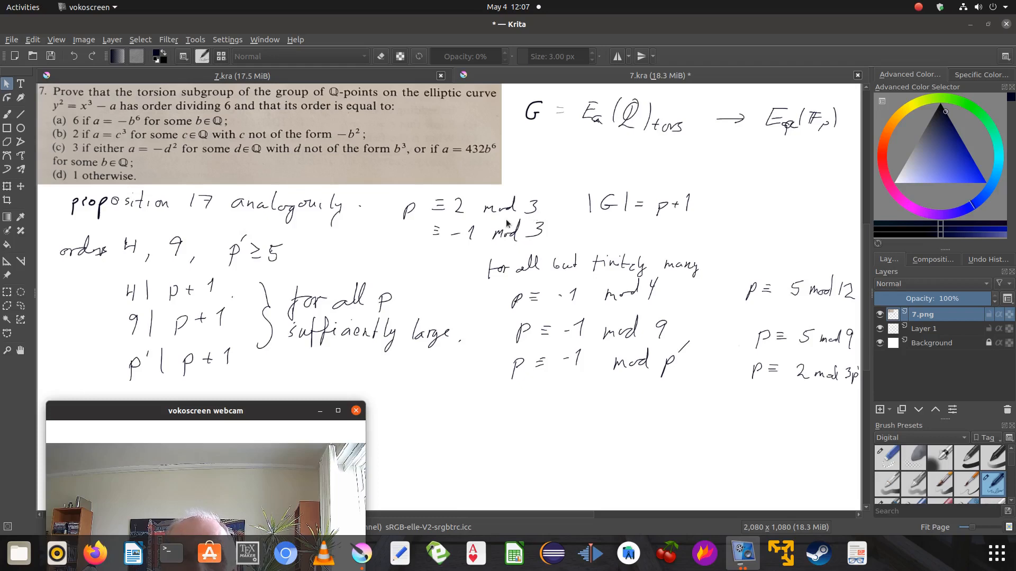
mouse_move(206, 317)
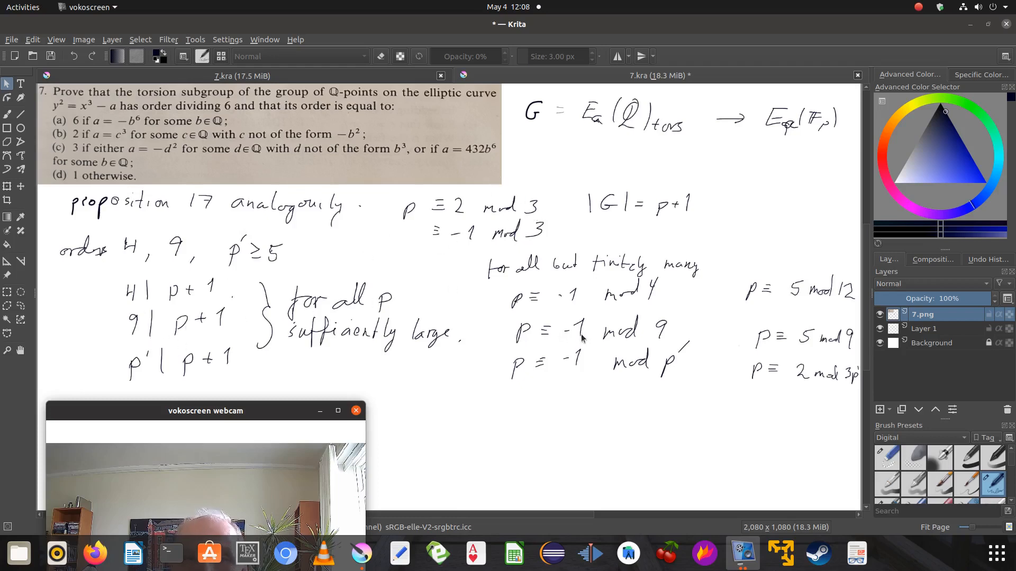
mouse_move(530, 223)
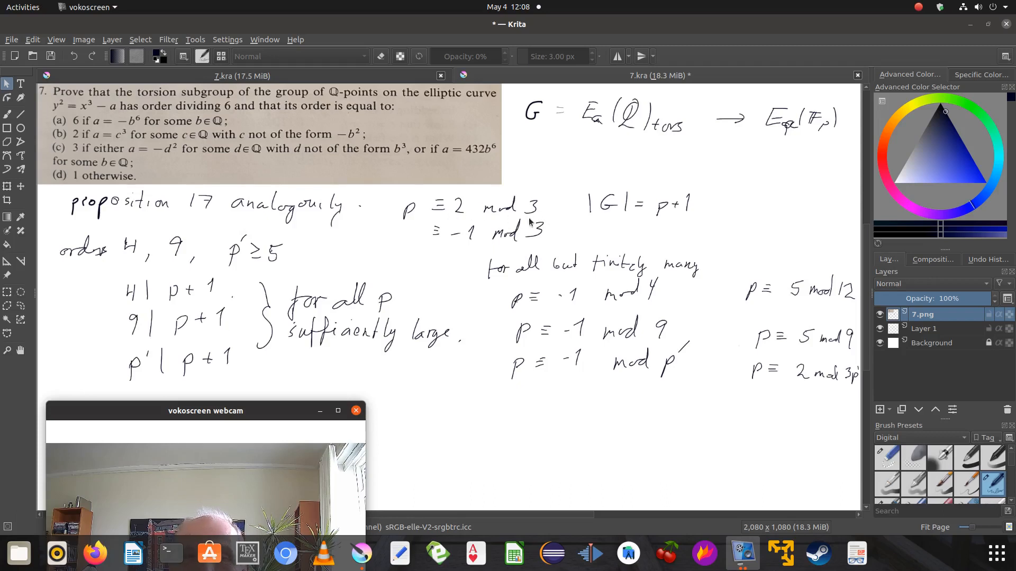
mouse_move(433, 220)
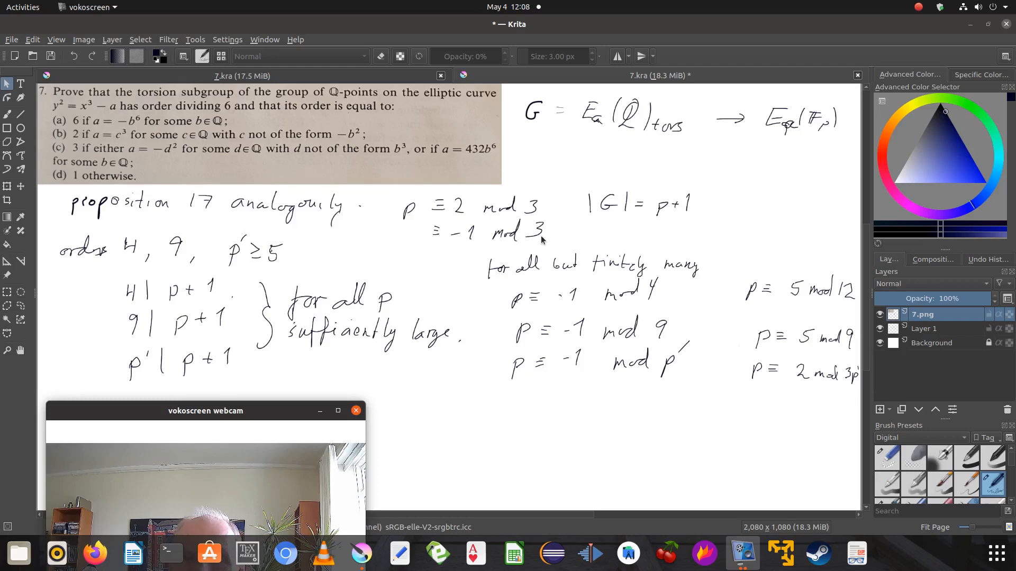
mouse_move(684, 341)
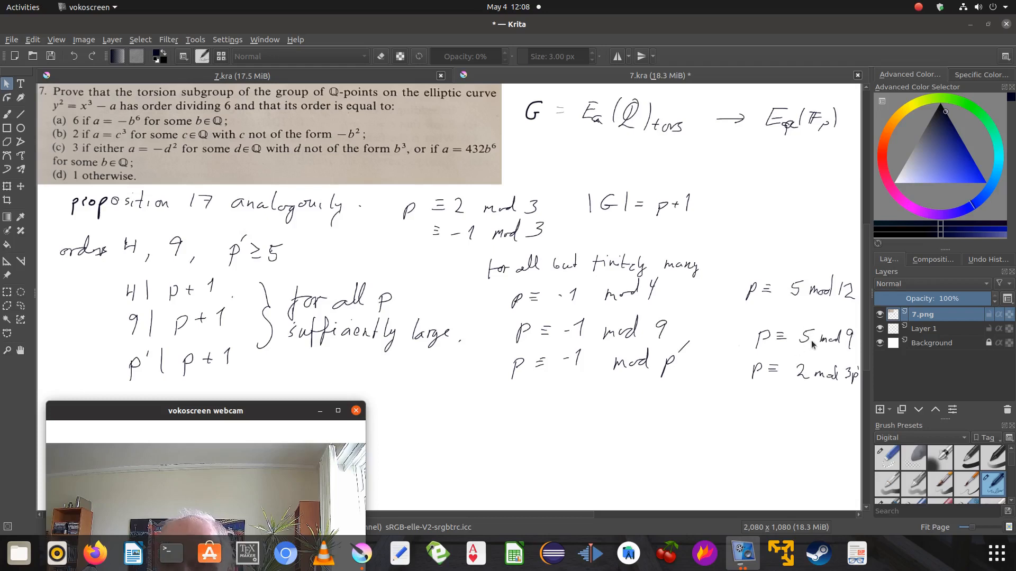
mouse_move(854, 363)
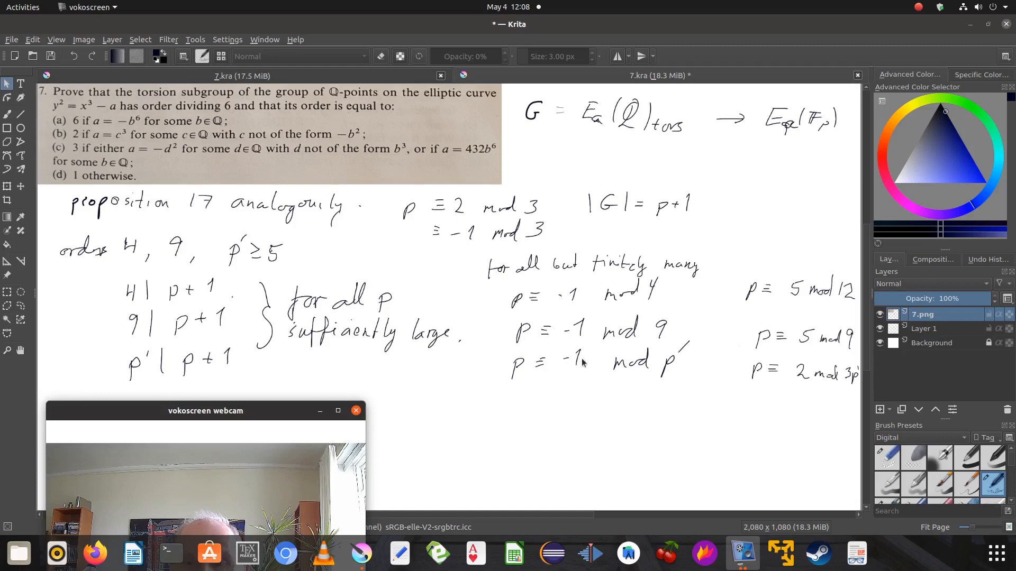
mouse_move(581, 367)
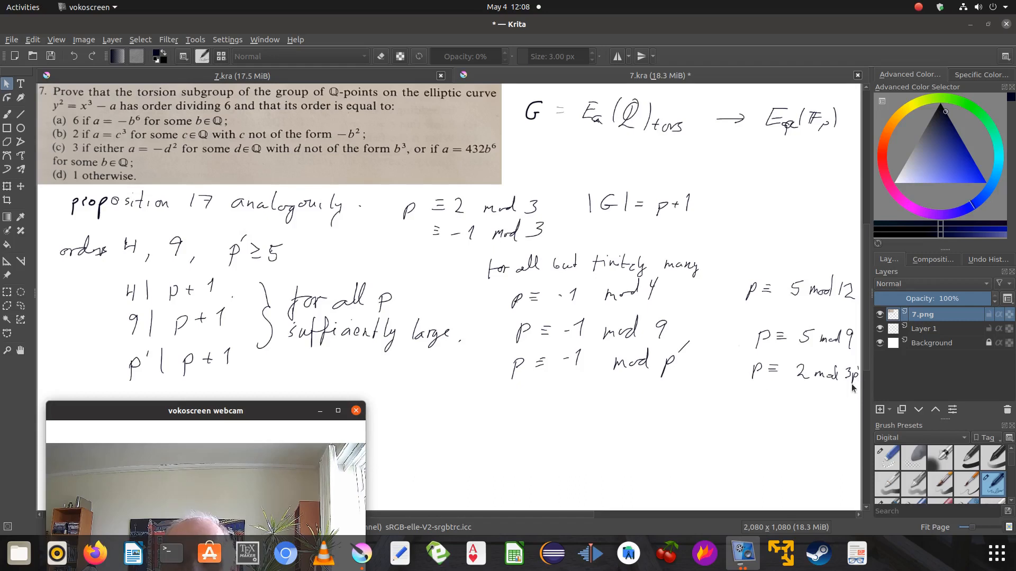
mouse_move(803, 393)
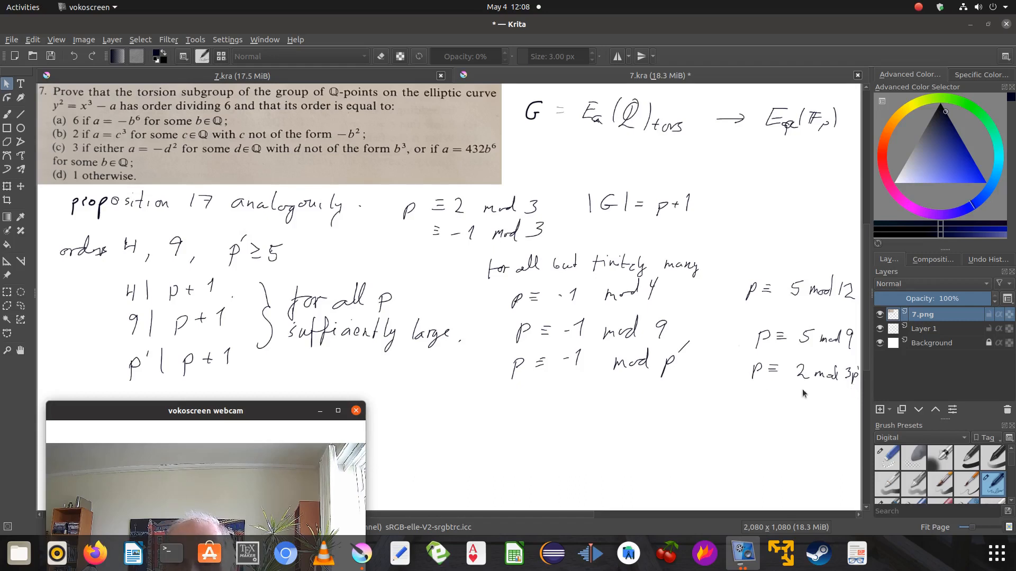
mouse_move(746, 411)
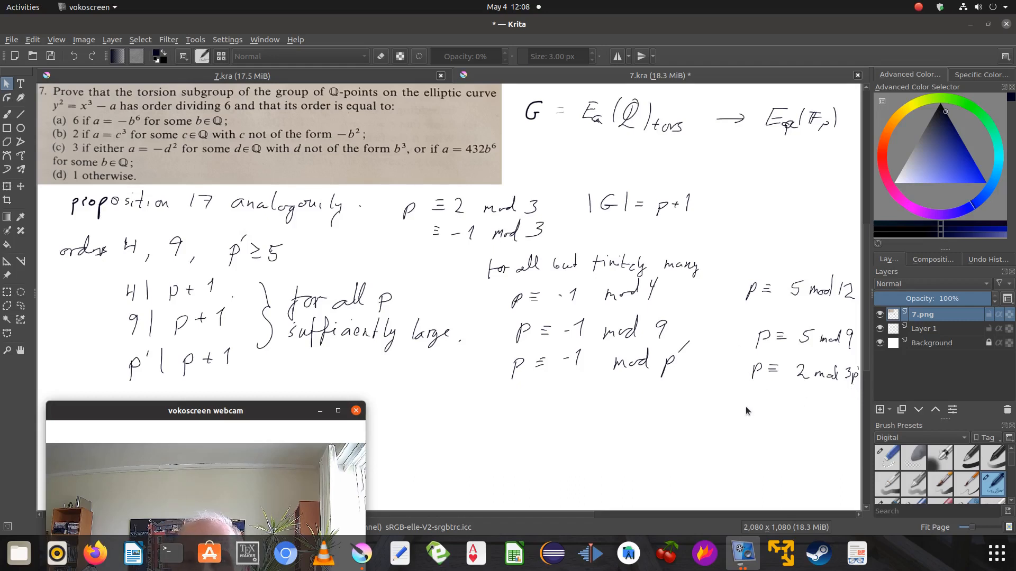
mouse_move(549, 228)
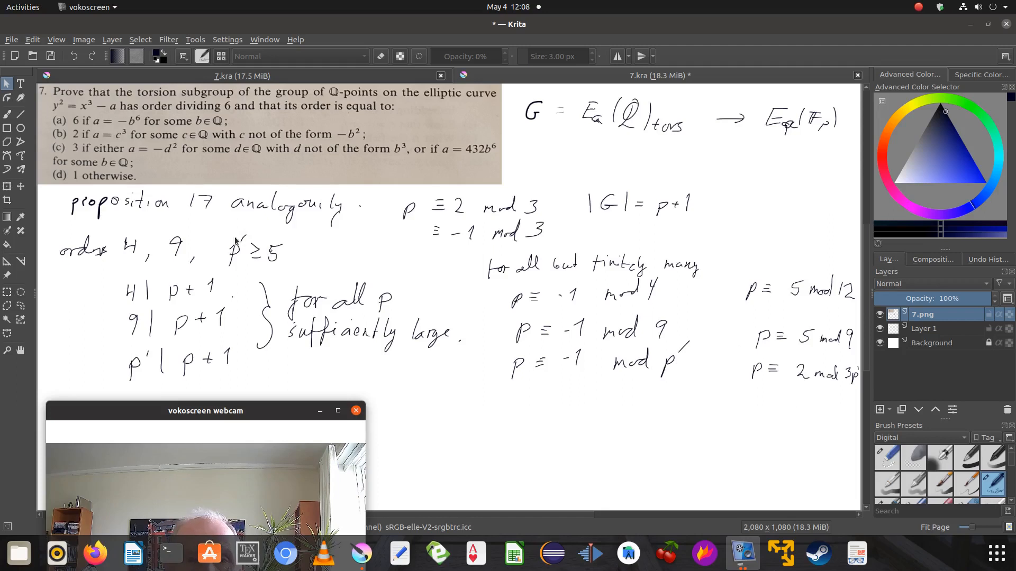
mouse_move(280, 255)
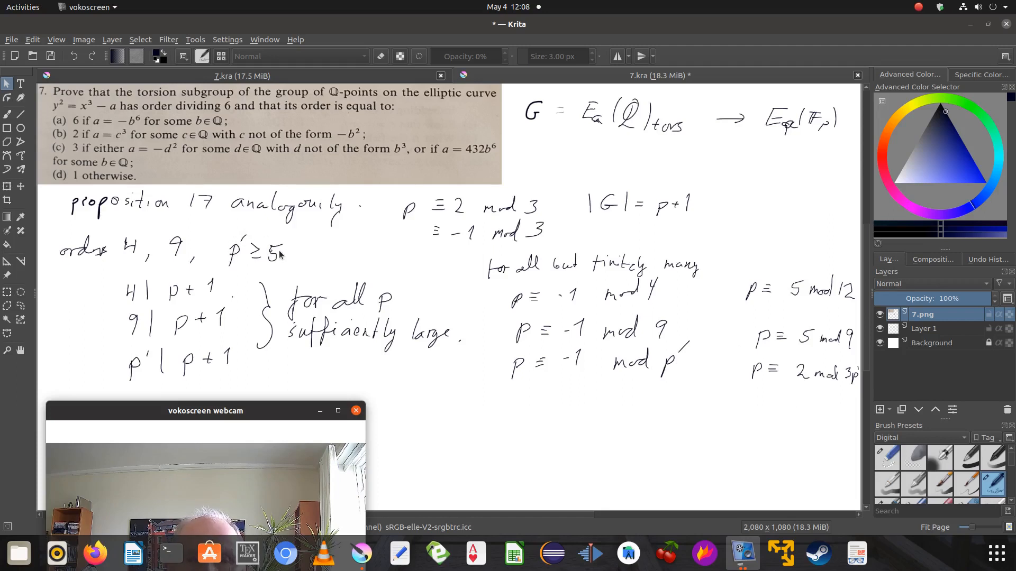
mouse_move(295, 262)
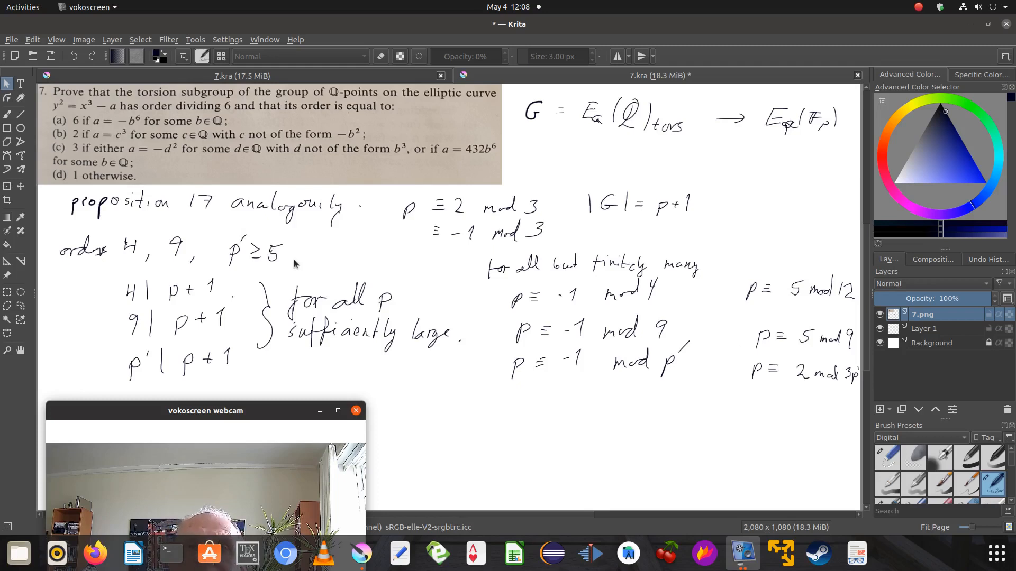
mouse_move(335, 363)
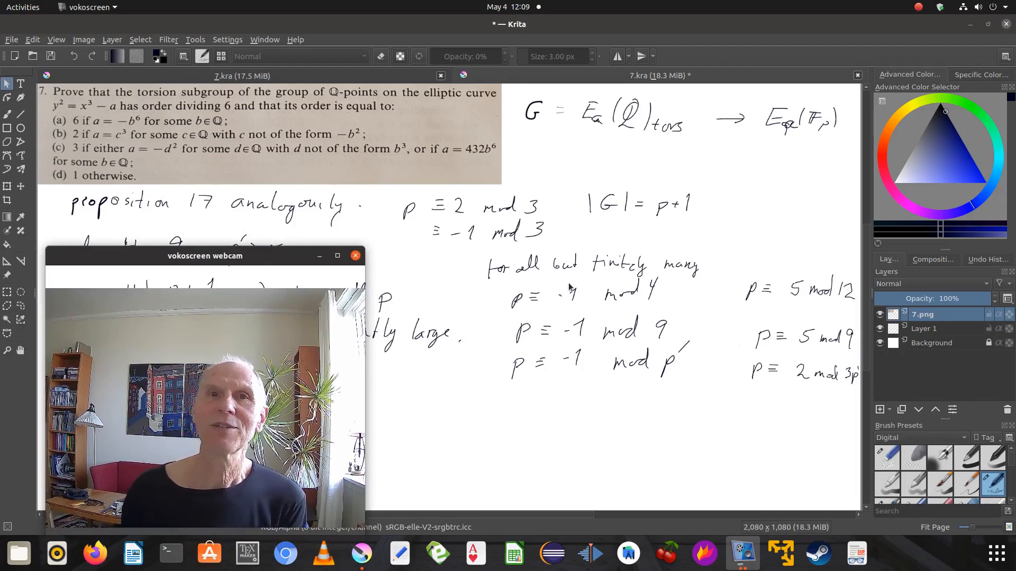
mouse_move(598, 243)
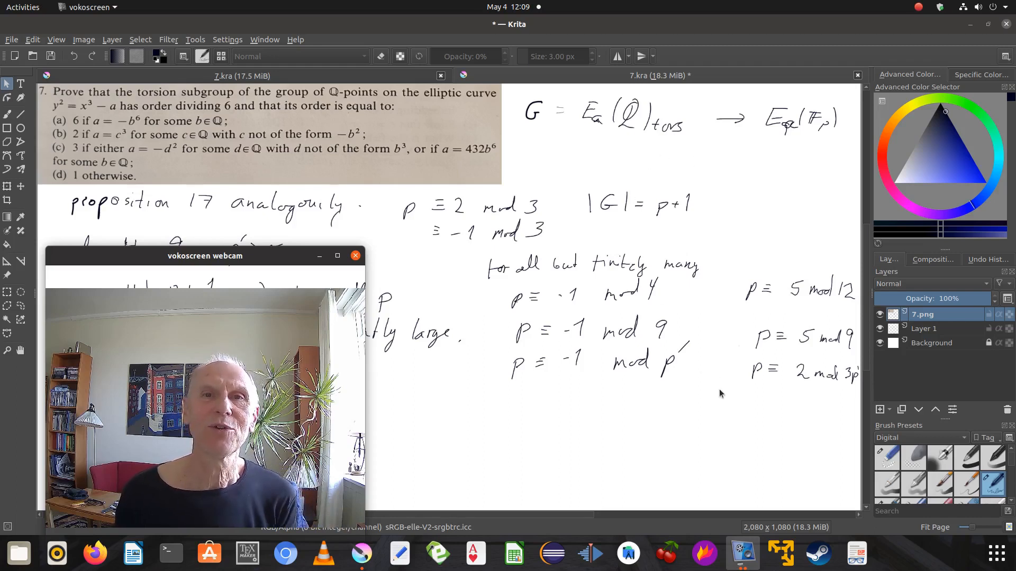
mouse_move(741, 426)
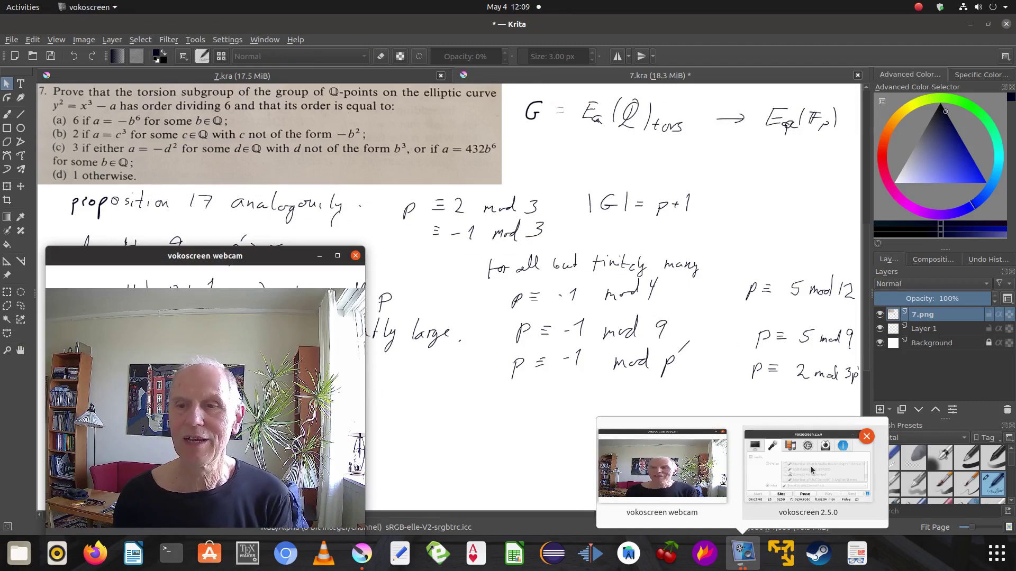
click(808, 466)
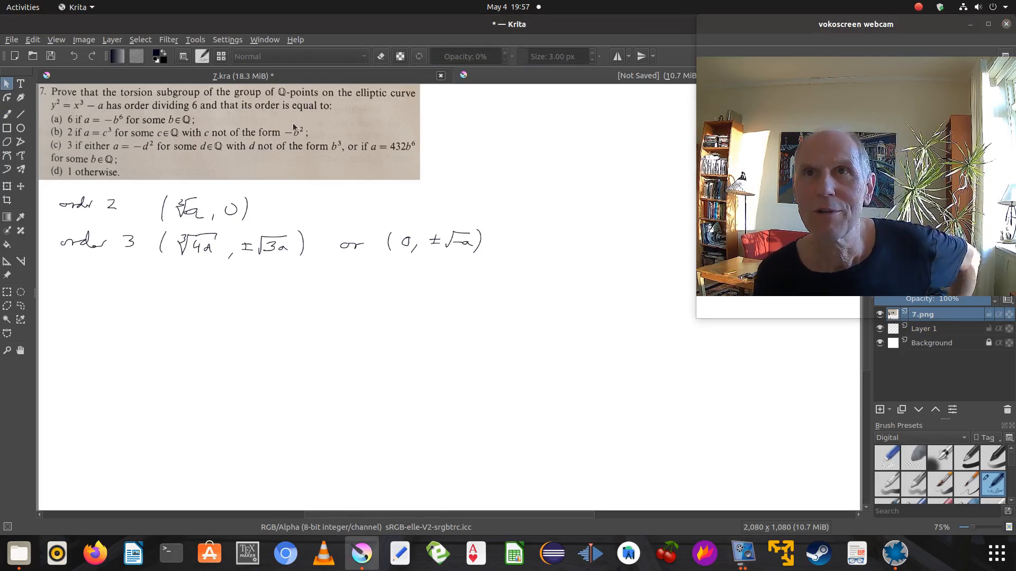
mouse_move(315, 127)
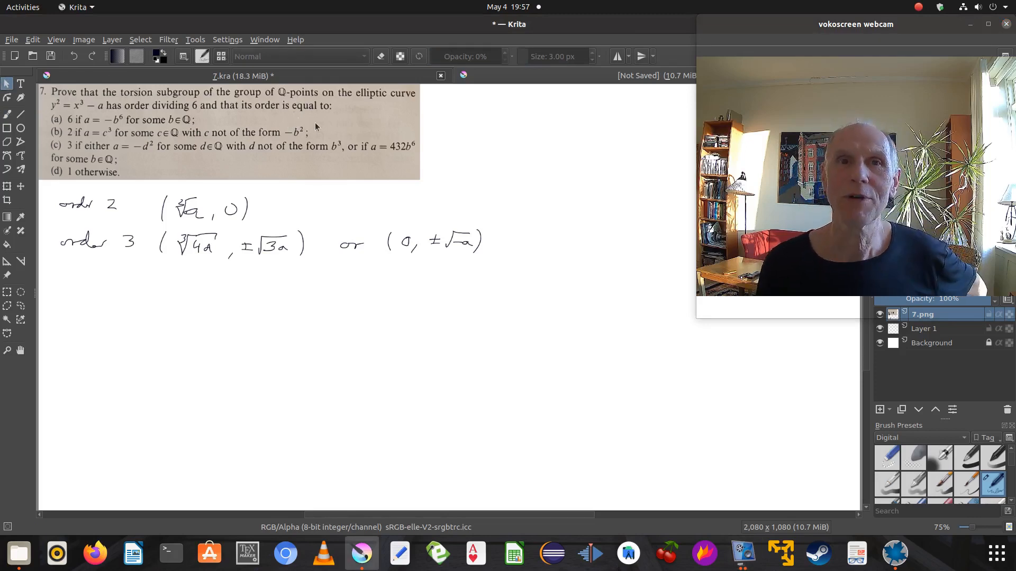
mouse_move(356, 104)
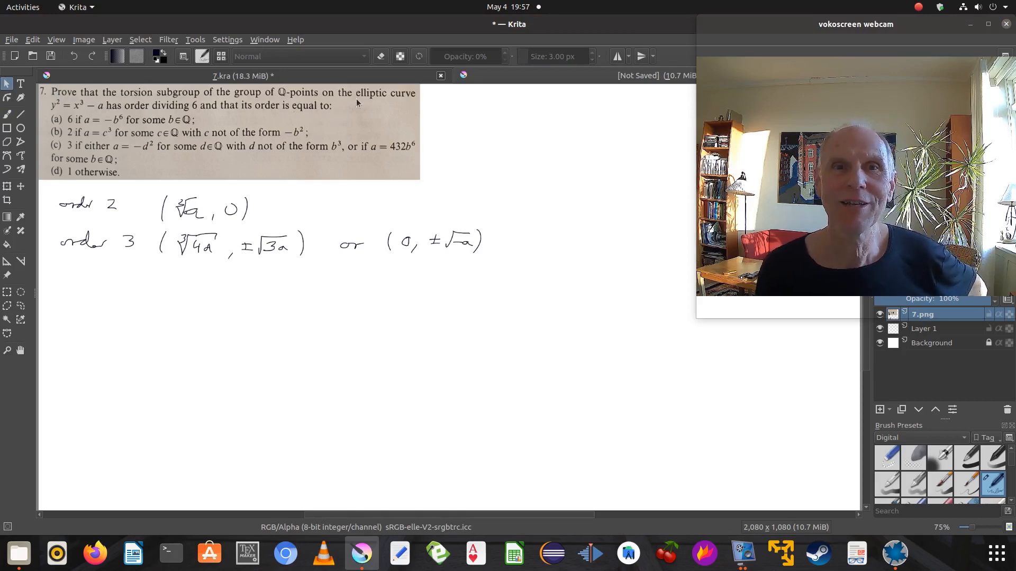
mouse_move(230, 147)
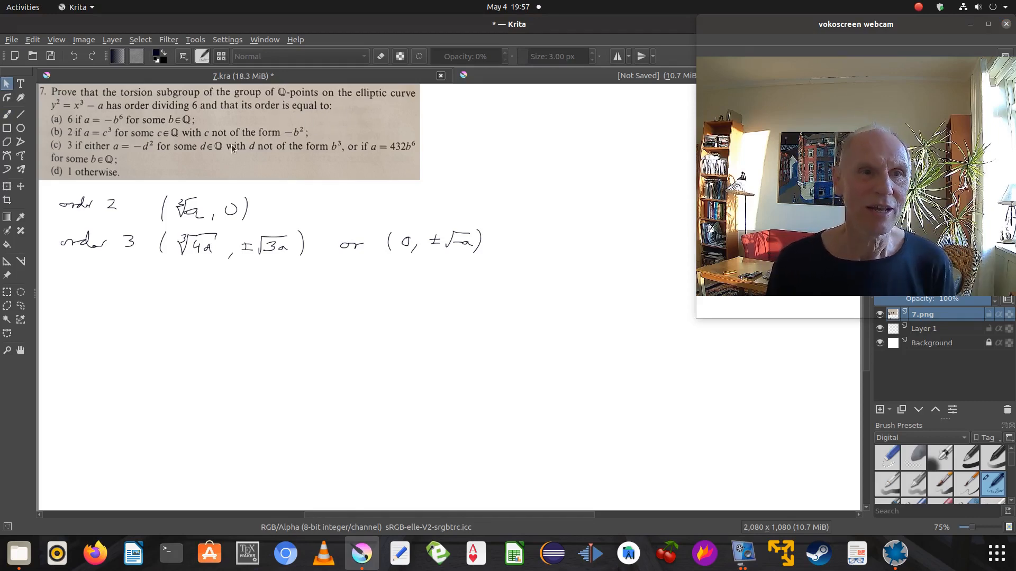
mouse_move(83, 179)
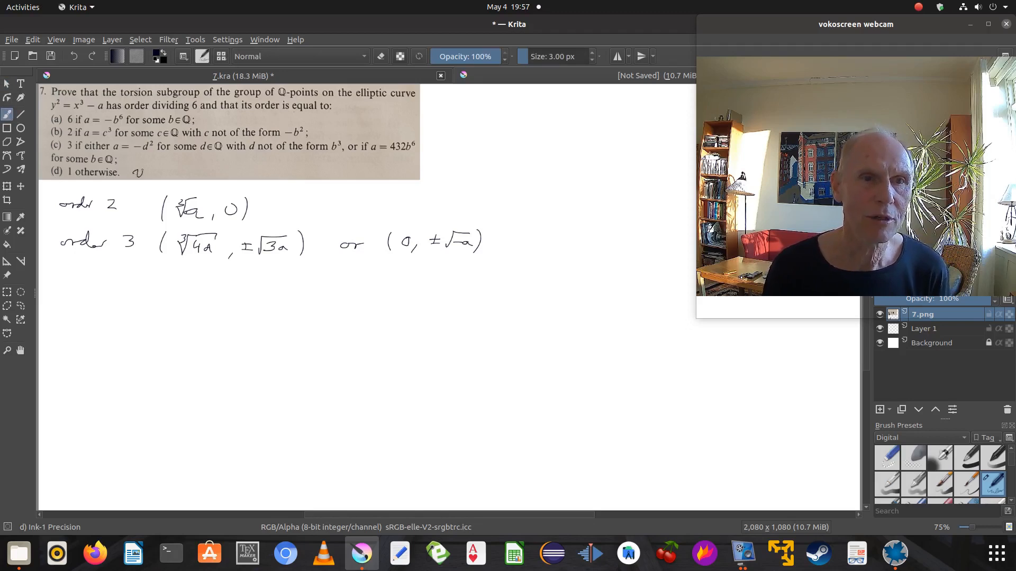
Step: Write 'u = (0,1,0)' beside part (d) and an 'order 6' heading below
drag(136, 173, 195, 173)
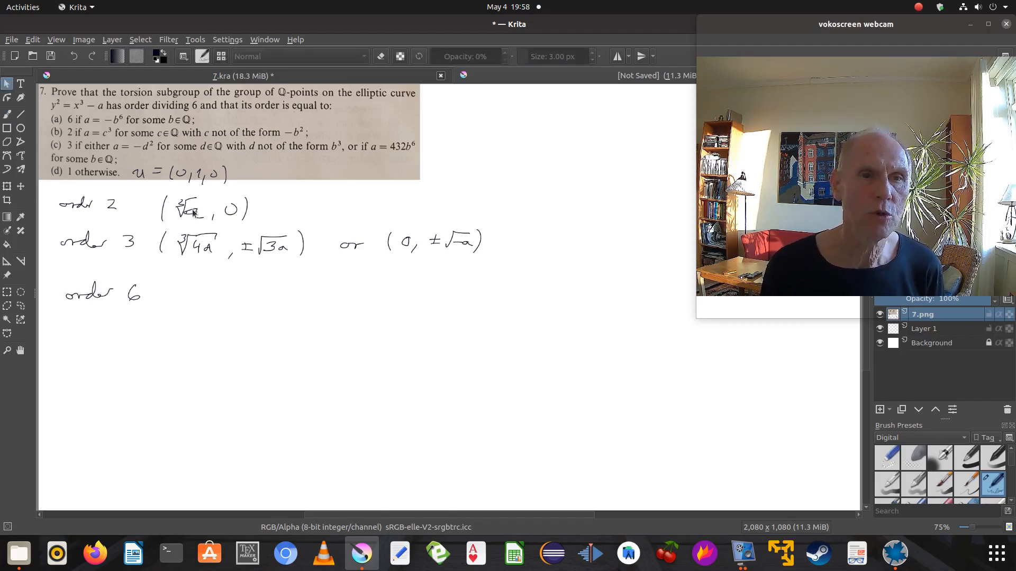
mouse_move(194, 230)
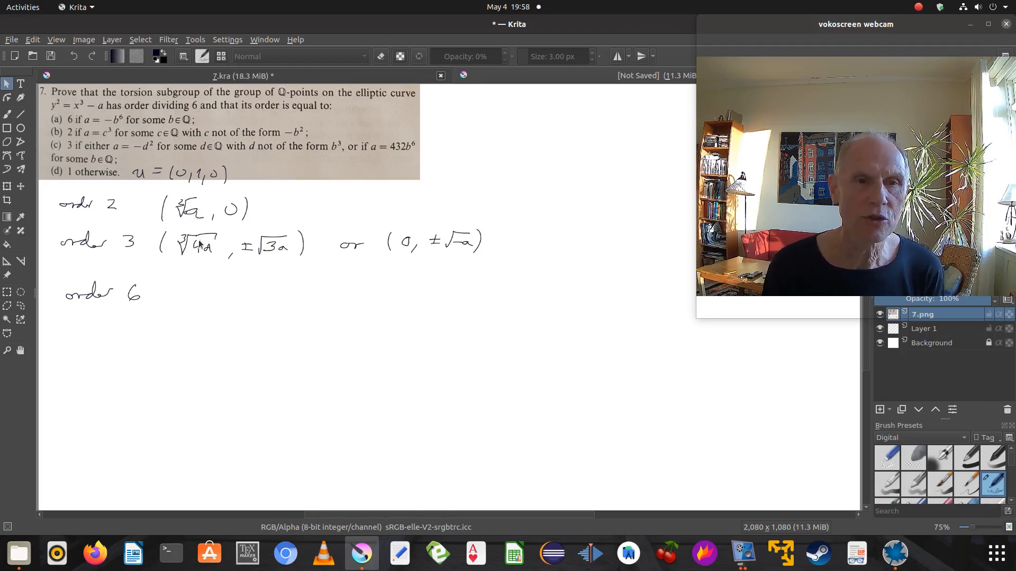
mouse_move(199, 260)
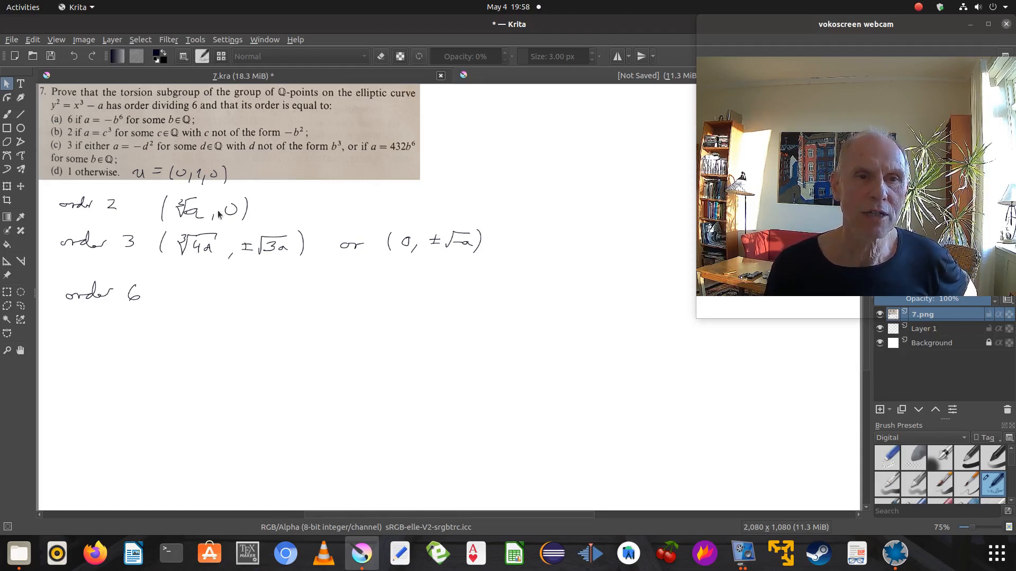
mouse_move(317, 227)
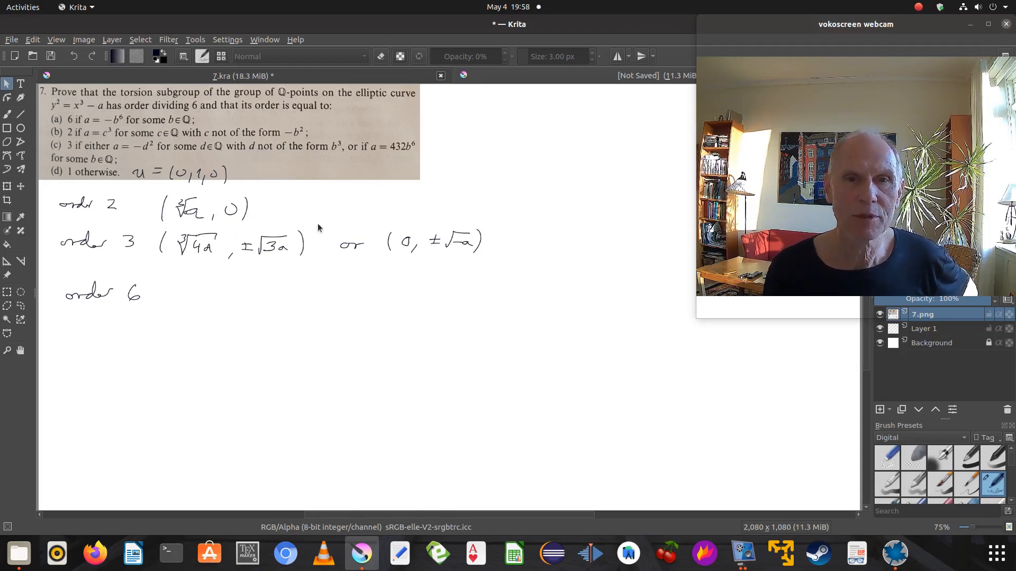
mouse_move(424, 250)
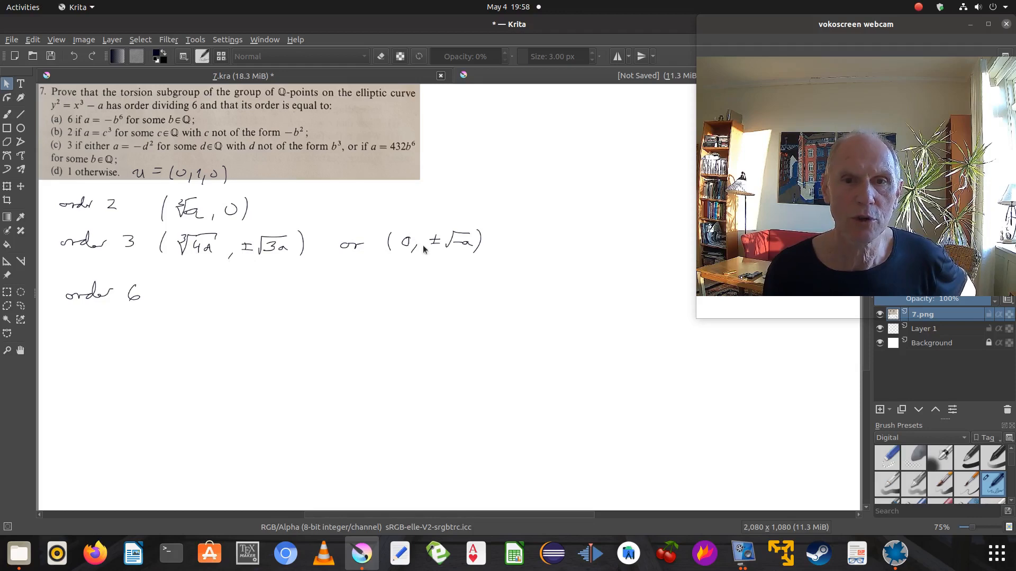
mouse_move(126, 271)
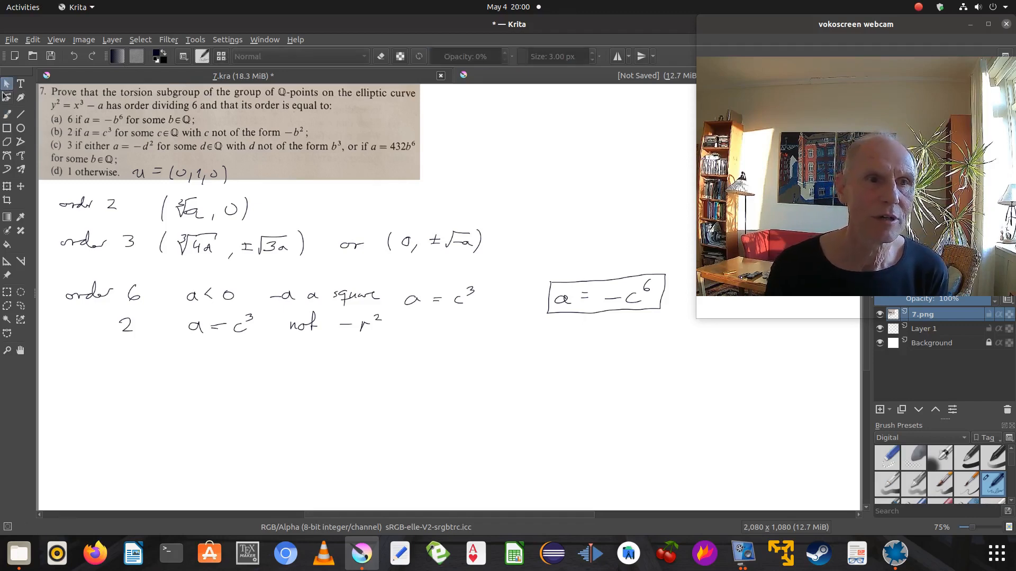
mouse_move(307, 136)
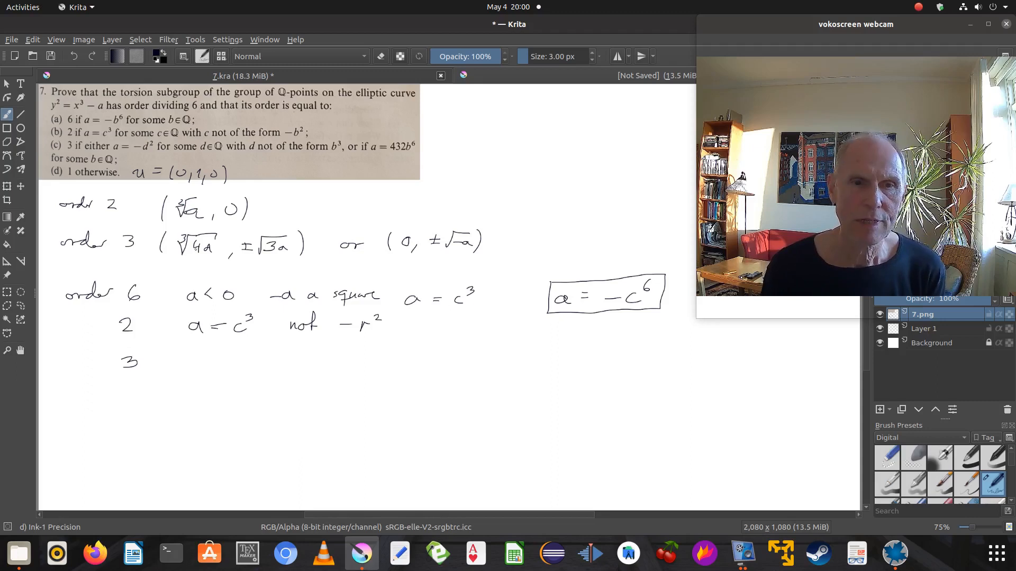
Step: Write 'a ≠ −r²' after the order 3 line and draw a box around it
click(183, 363)
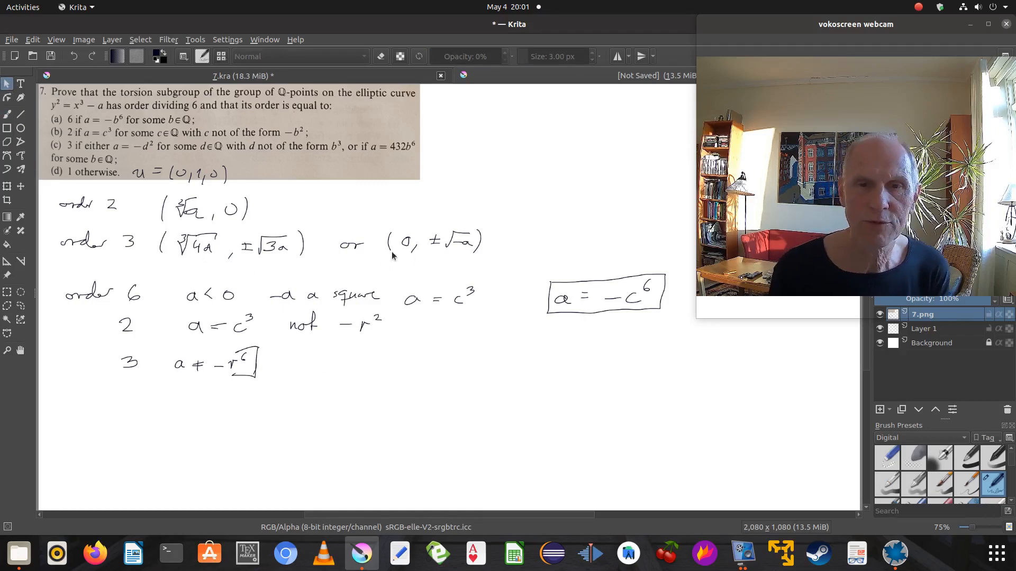
mouse_move(449, 260)
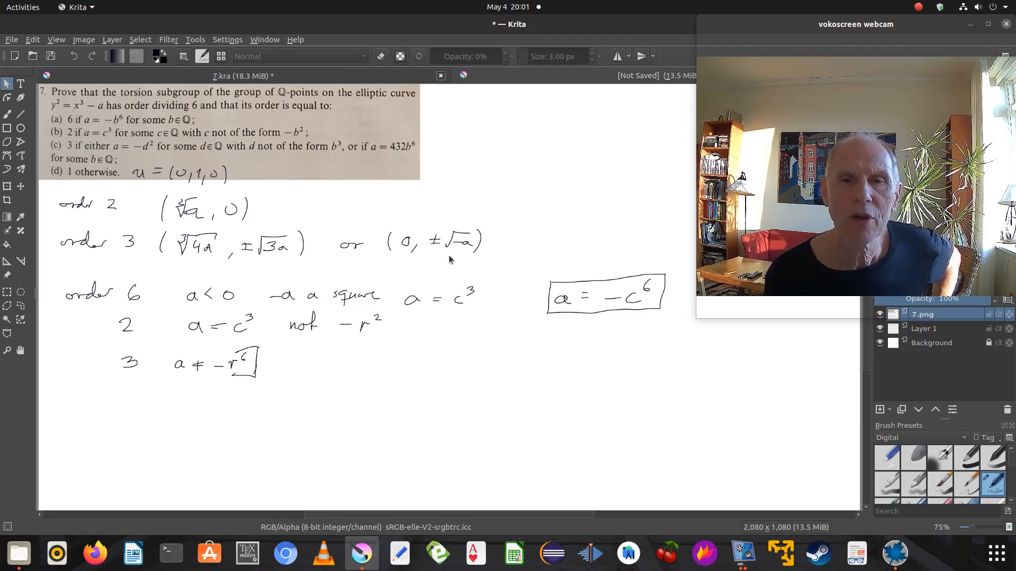
mouse_move(423, 371)
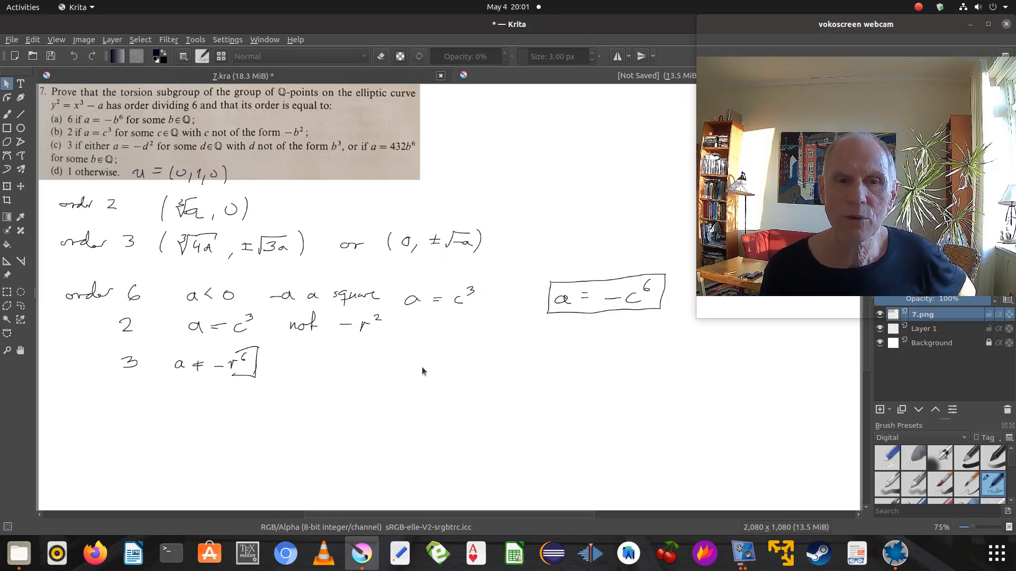
mouse_move(58, 180)
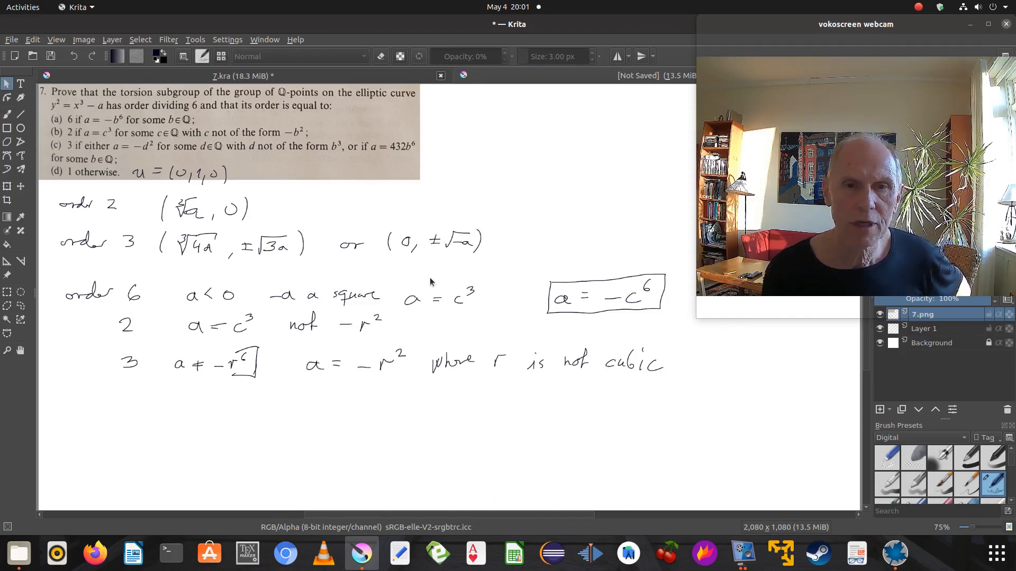
mouse_move(411, 316)
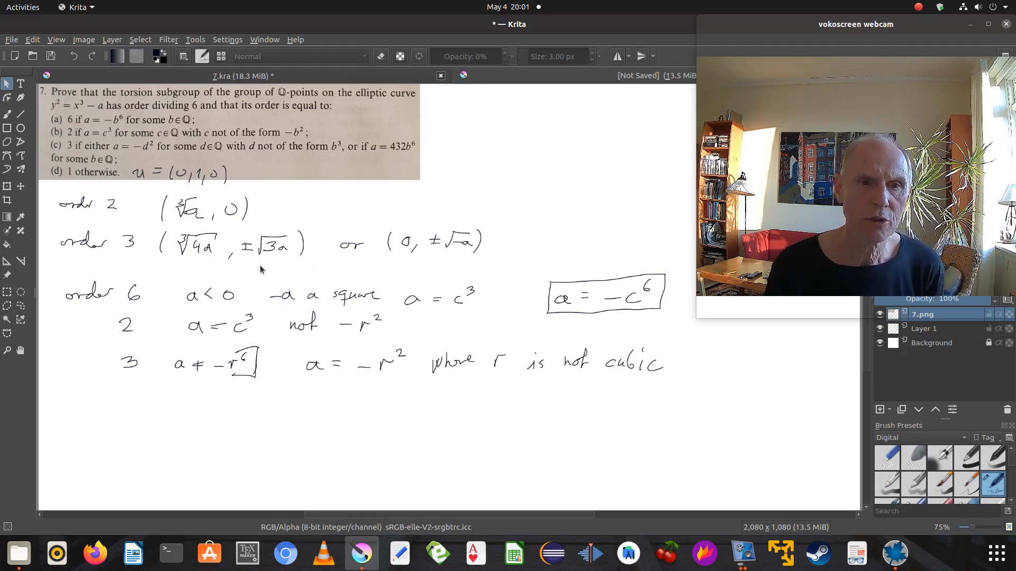
mouse_move(196, 380)
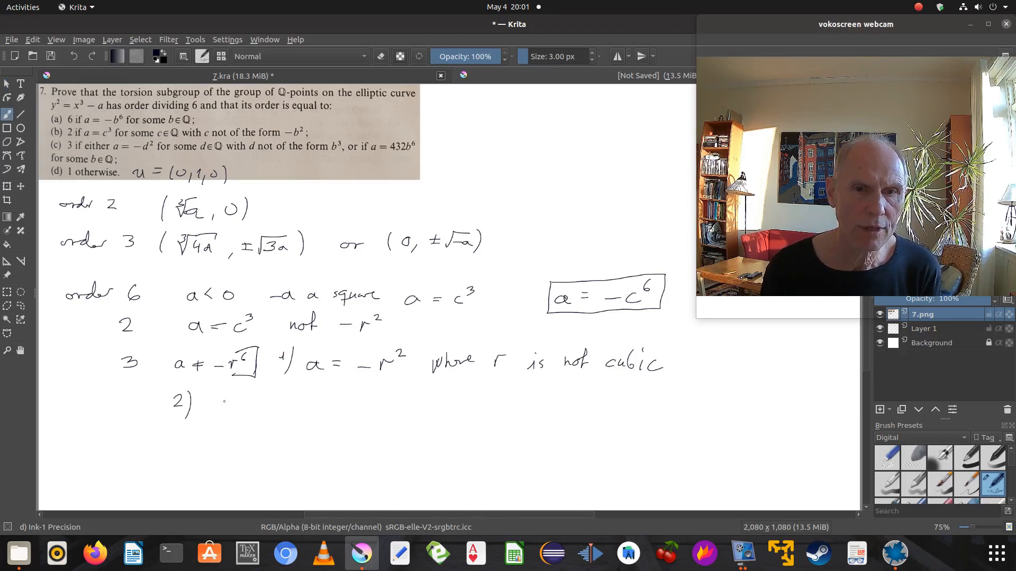
Step: Write '4a a cube, 3a a square, a = 2ᵐ·3ⁿ·d' with 3 | m+2 and 2 | n below
click(217, 401)
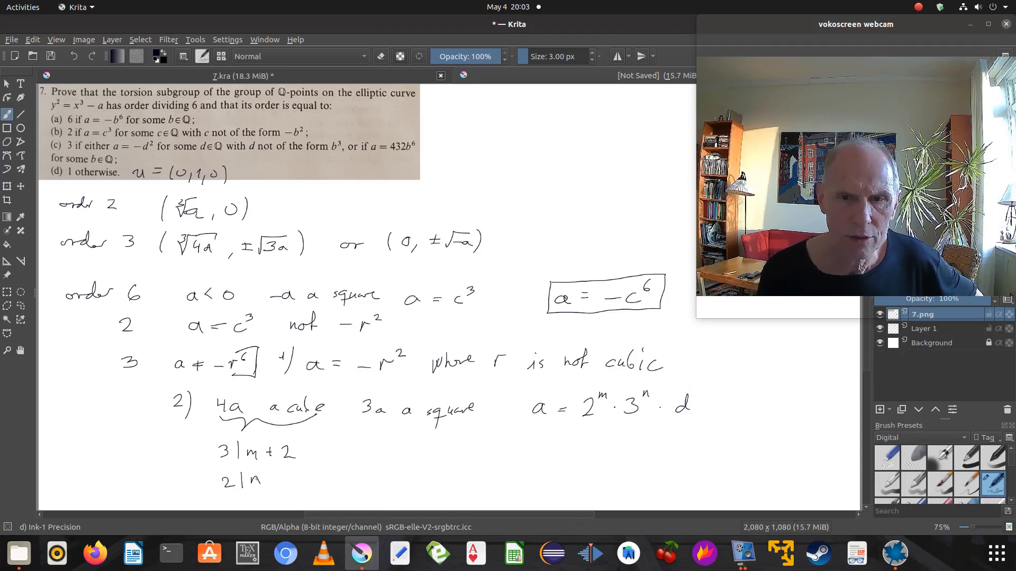
Step: Correct 2 | n to 3 | n and add 2 | m, 2 | n+1 and m = 3α + 1
click(266, 479)
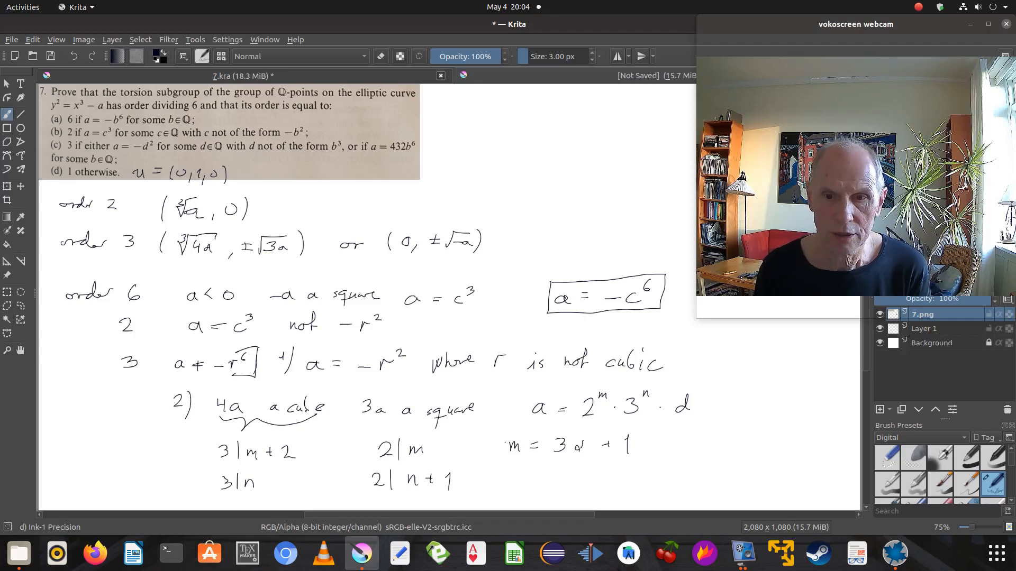
Step: Derive α odd and n = 6ε+3, giving a = 2^{3(2δ+1)}·3^{6ε+3}·d with d odd
click(707, 448)
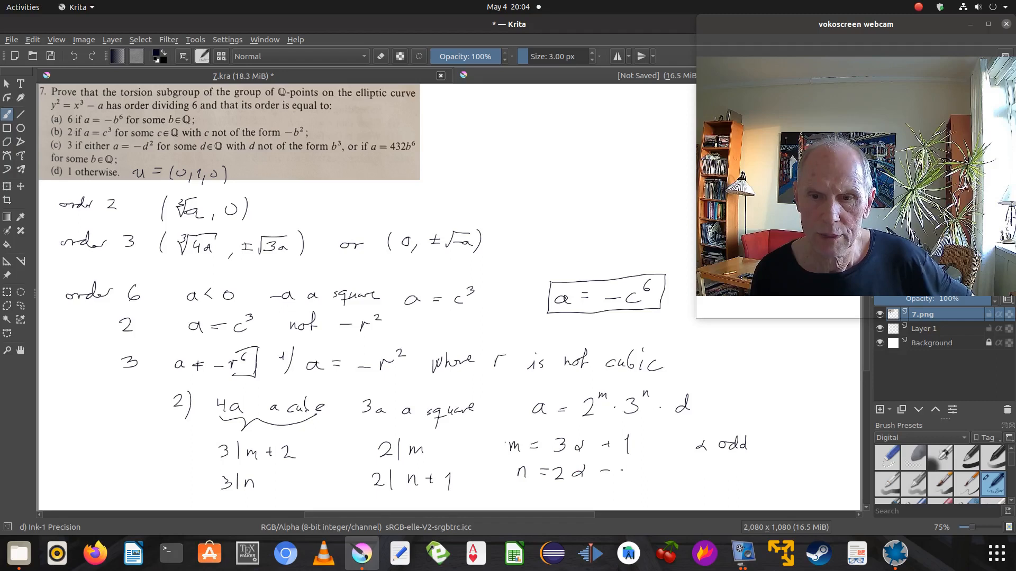
text(1)
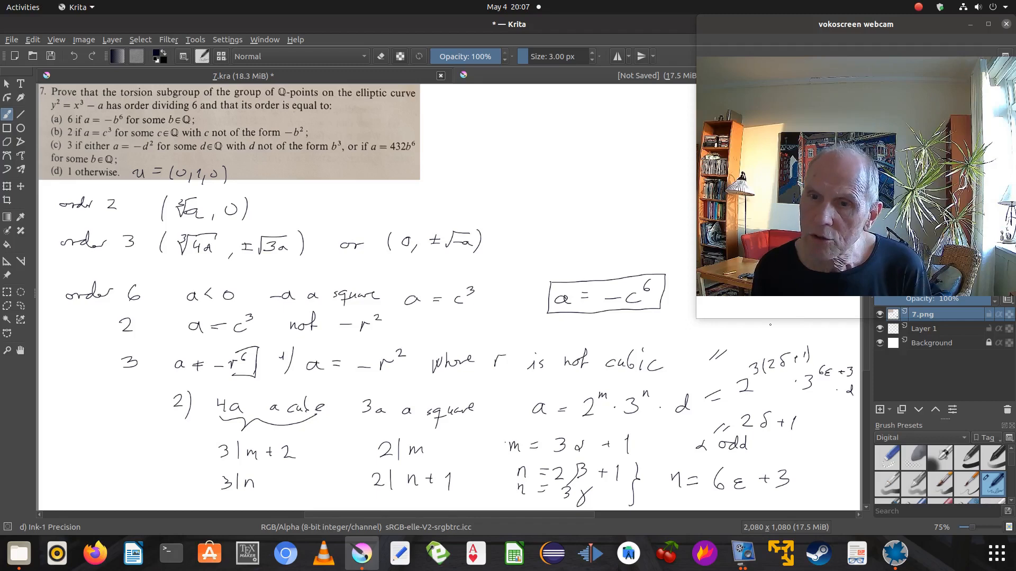
click(745, 334)
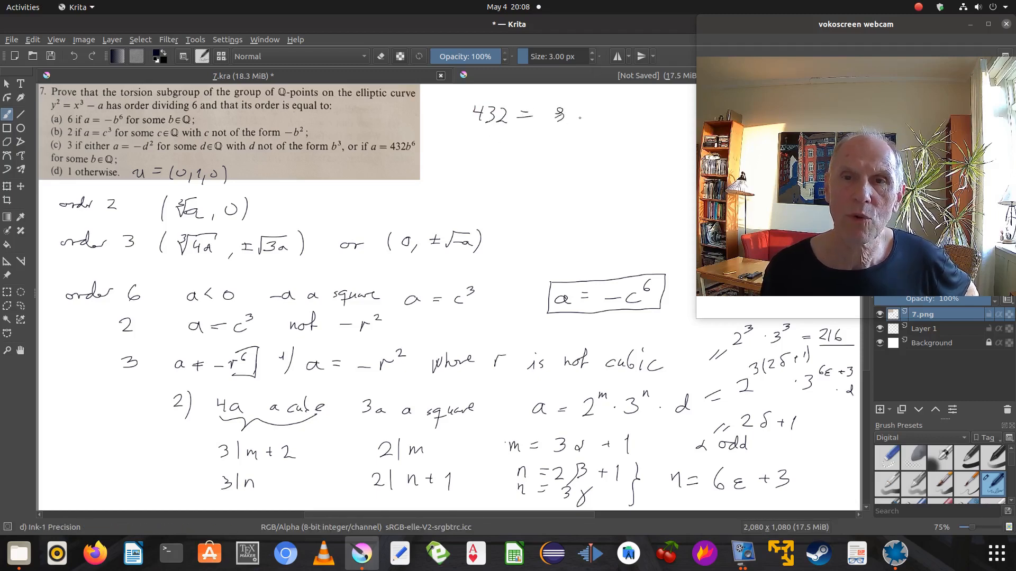
Step: Write '432 = 8·' at the top right and '2³·3³ = 216' above the exponent line
drag(570, 116, 597, 117)
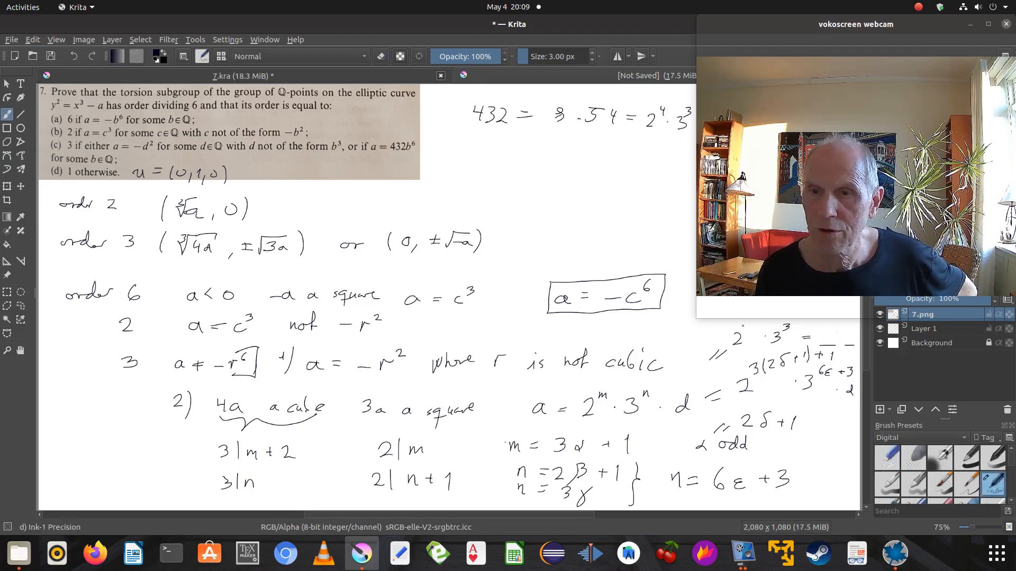
Step: Rewrite the exponent as 4 so the note reads 2^4·3^3 = 432
click(855, 24)
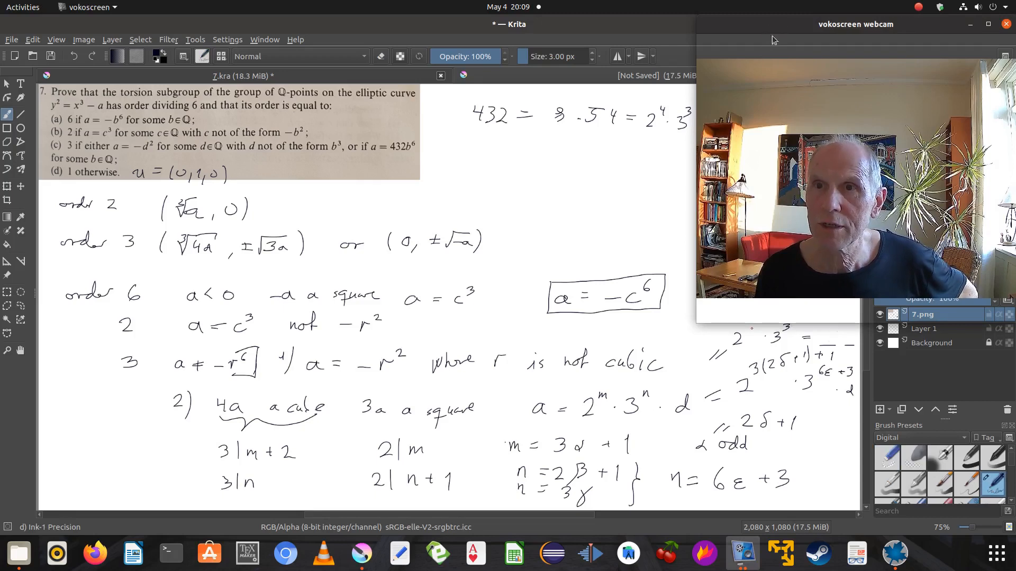
mouse_move(867, 68)
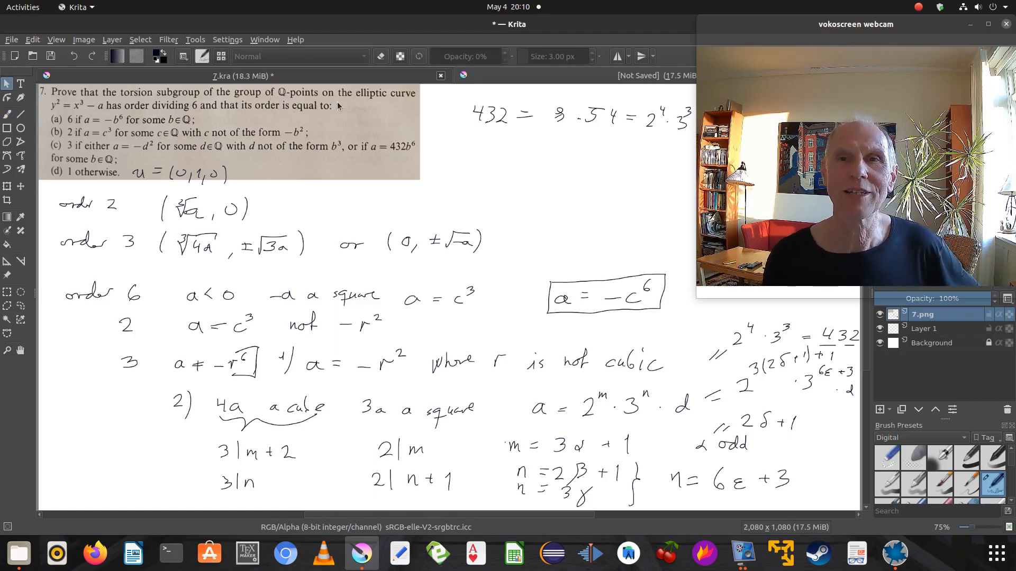
mouse_move(596, 375)
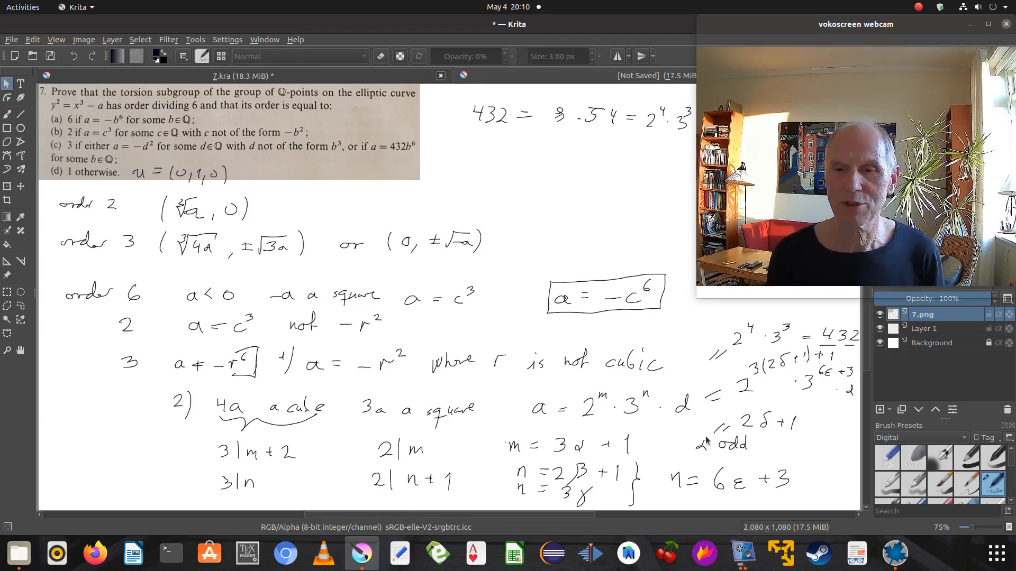
mouse_move(743, 554)
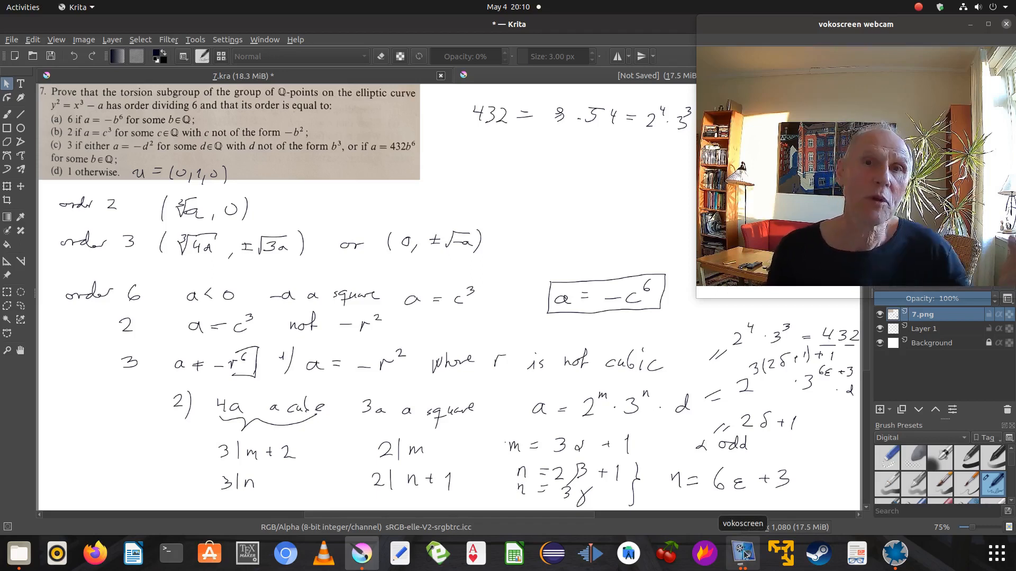
Step: Bring up the vokoscreen window with its Stop and Pause controls from the taskbar
click(742, 554)
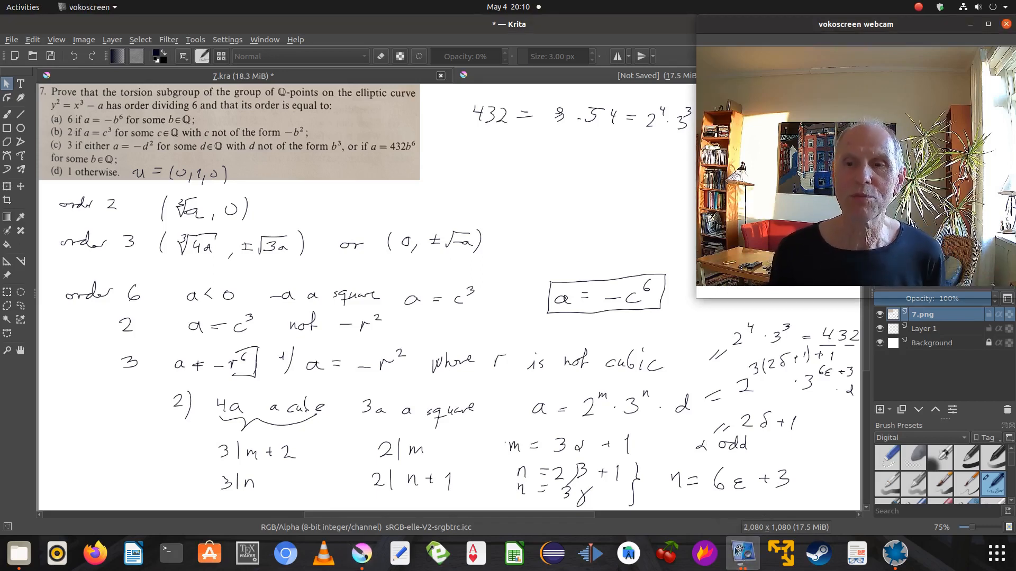
mouse_move(742, 553)
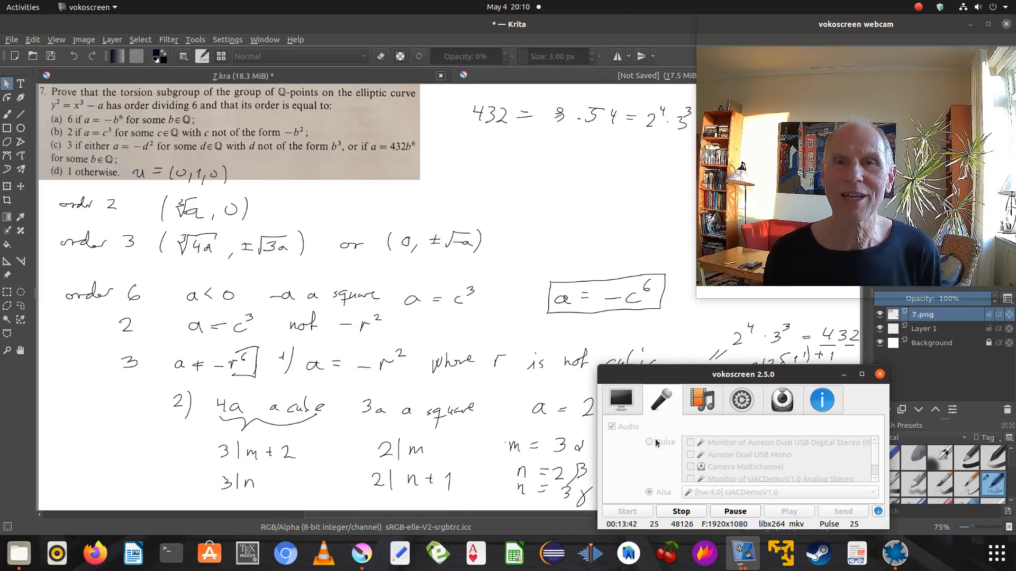
mouse_move(669, 471)
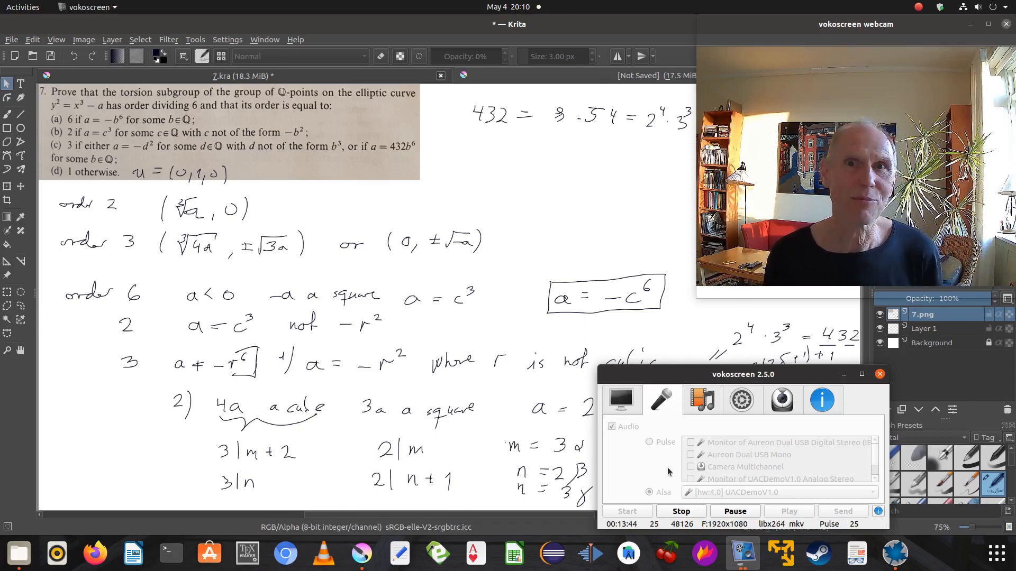